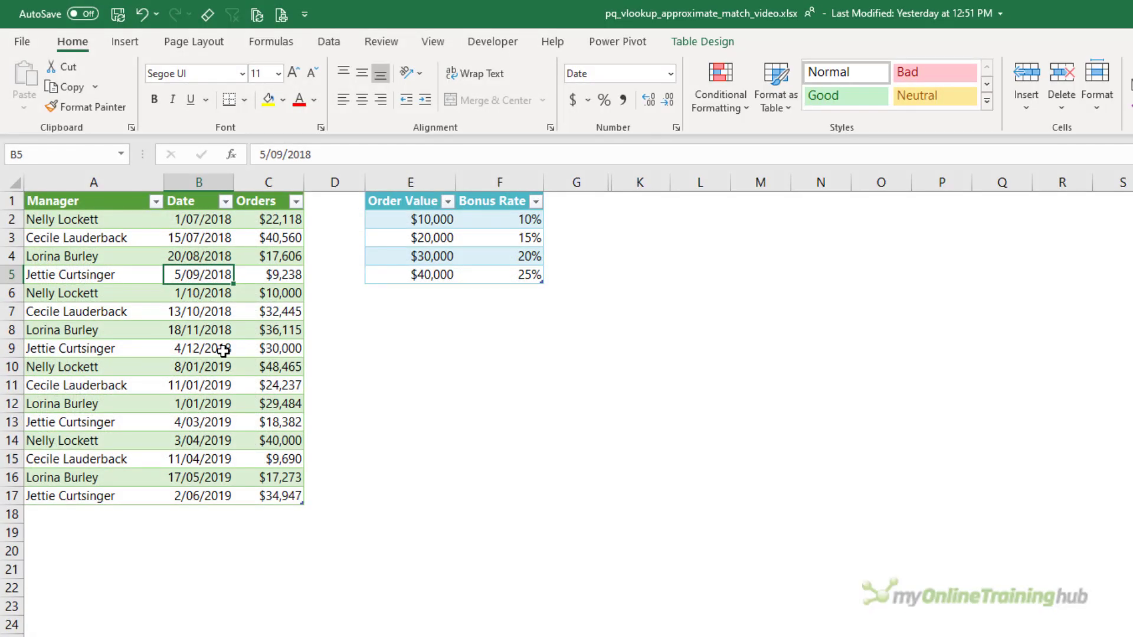
Close & Load Orders, then load the Order Value/Bonus Rate table as the BonusRates query
click(329, 41)
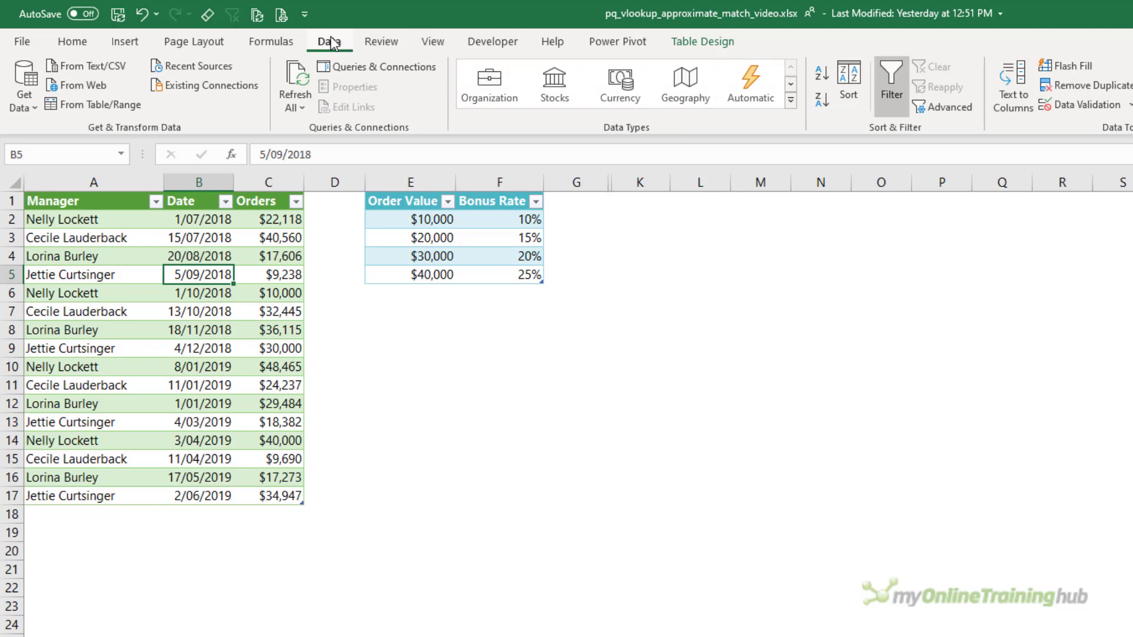
mouse_move(101, 105)
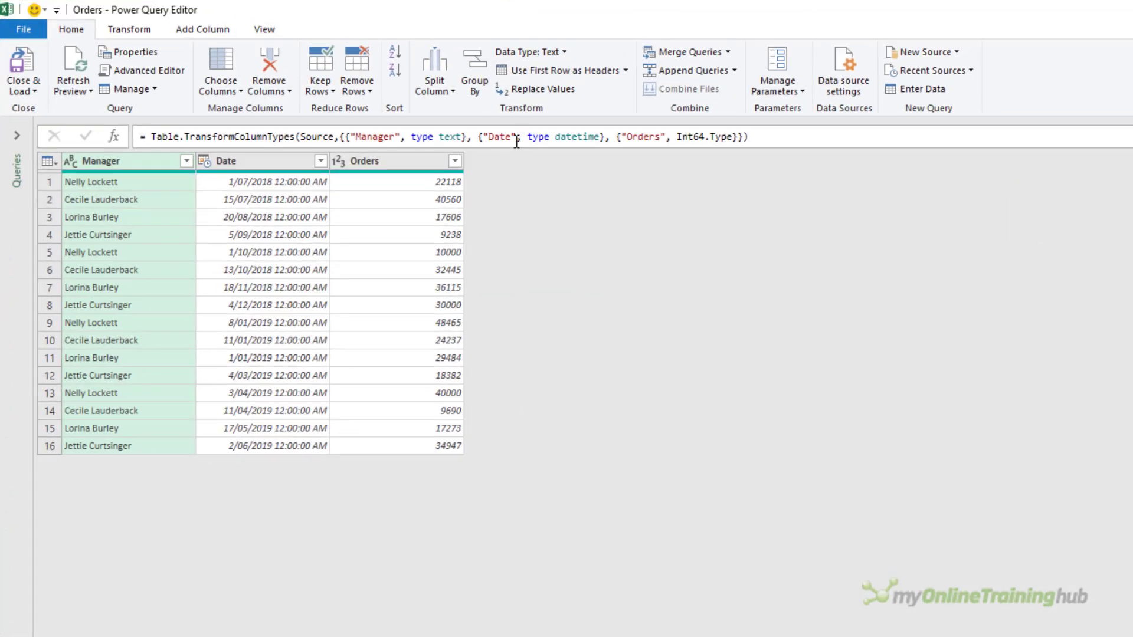
mouse_move(22, 70)
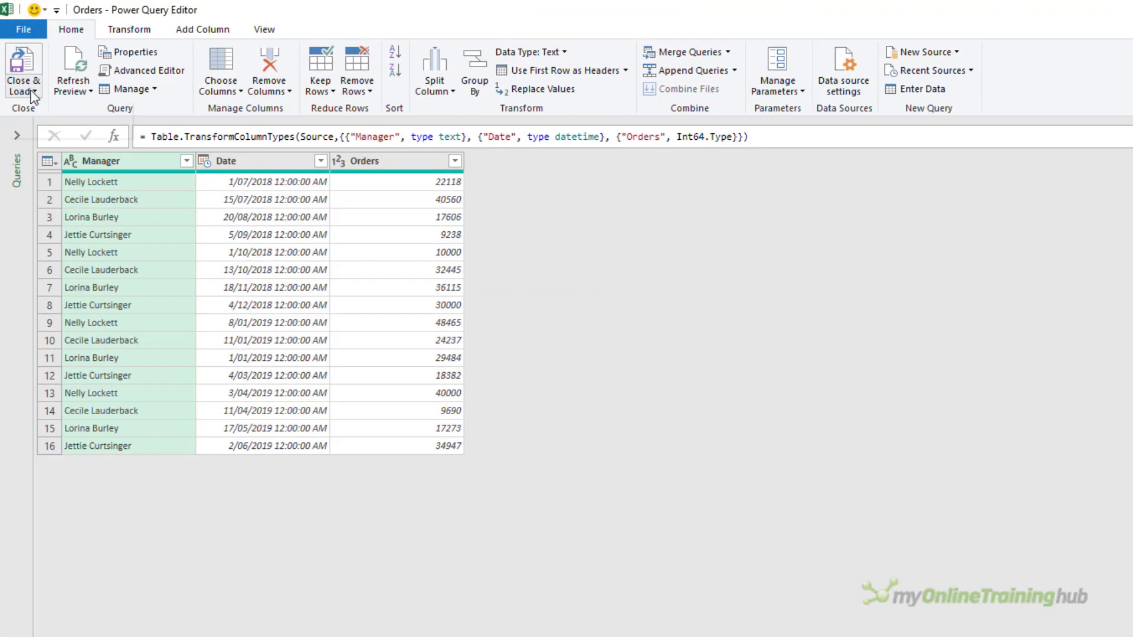
click(21, 71)
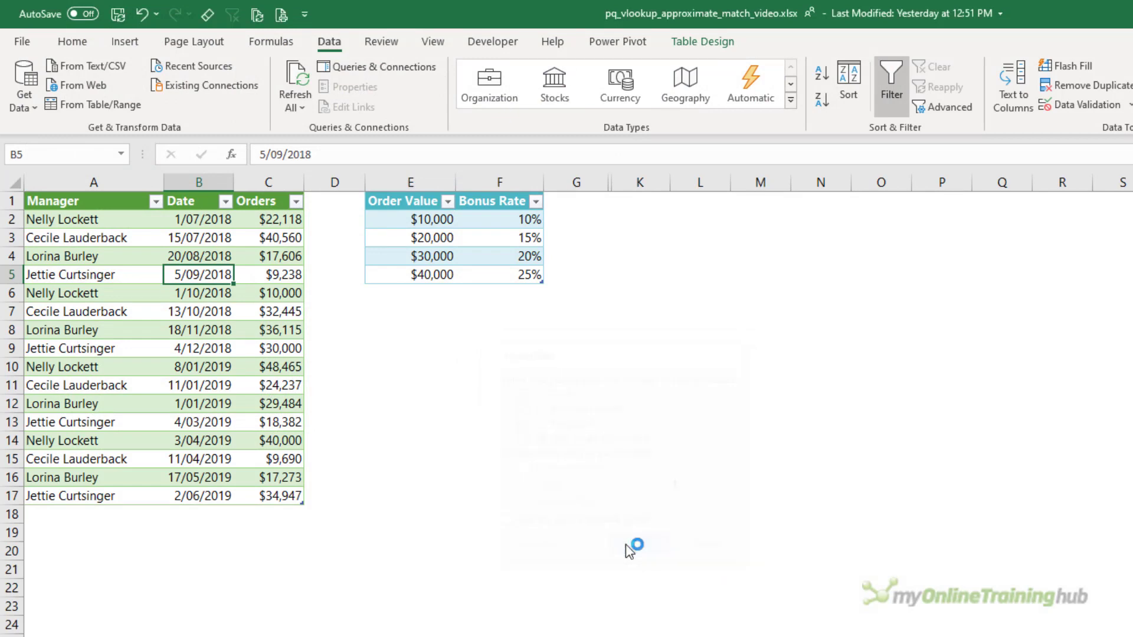
click(409, 255)
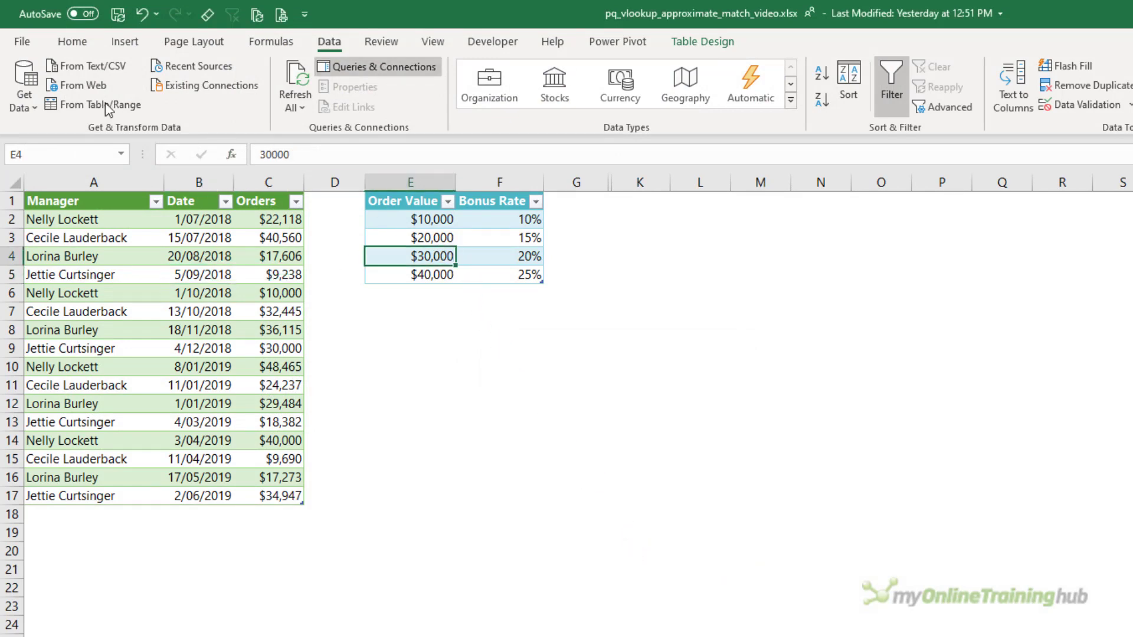
click(85, 104)
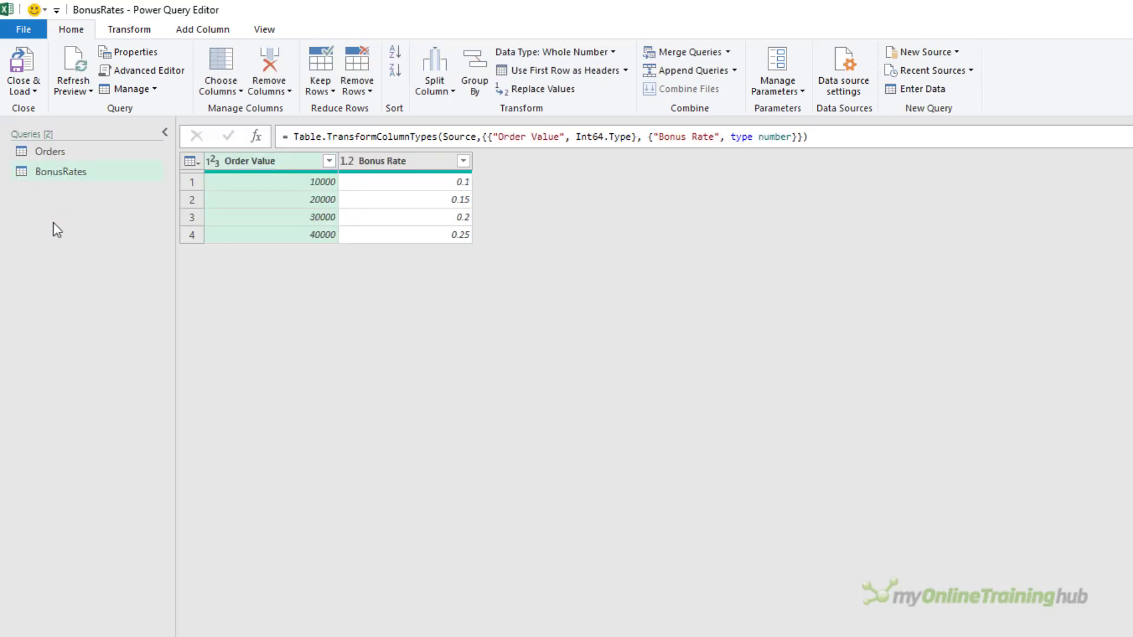
Merge Orders with BonusRates as new query Merge1, full outer join on Orders = Order Value
click(51, 151)
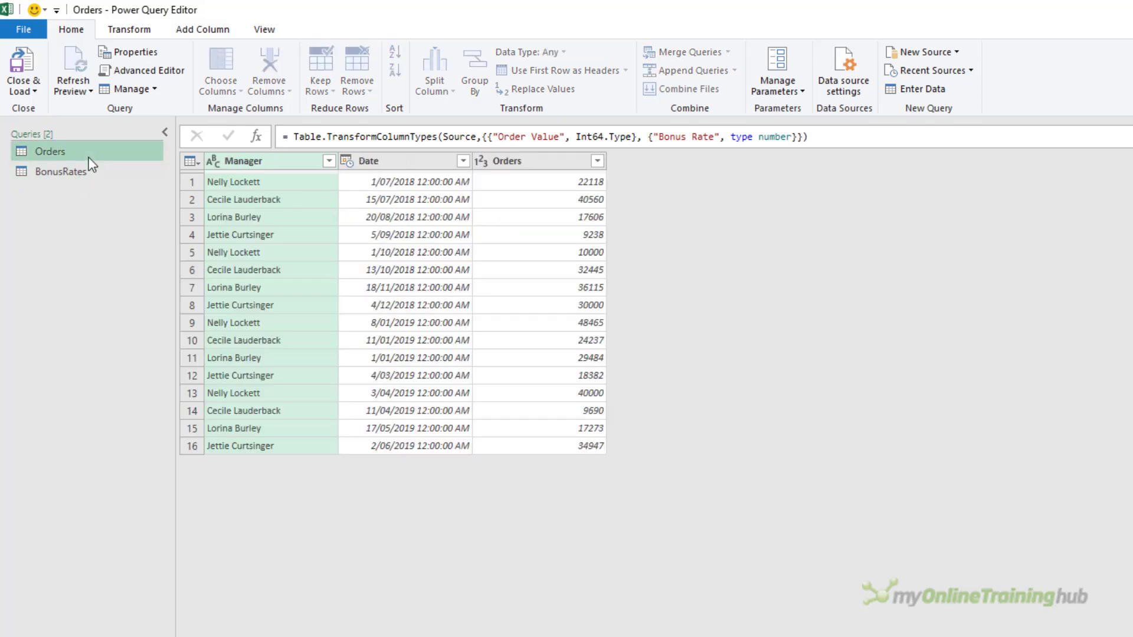
click(50, 151)
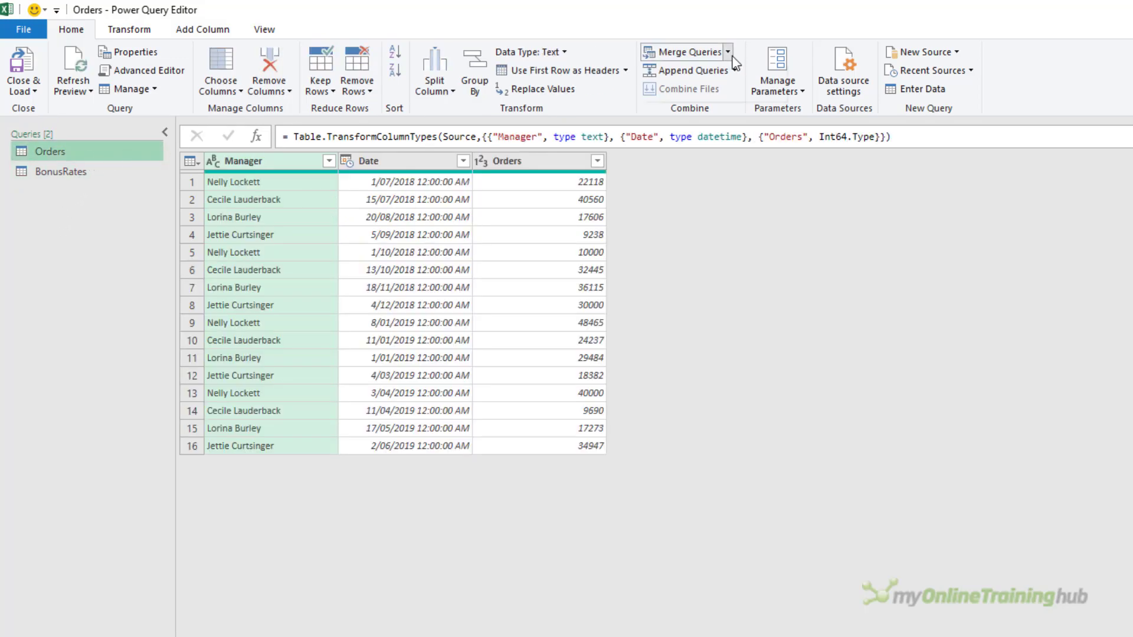
click(728, 51)
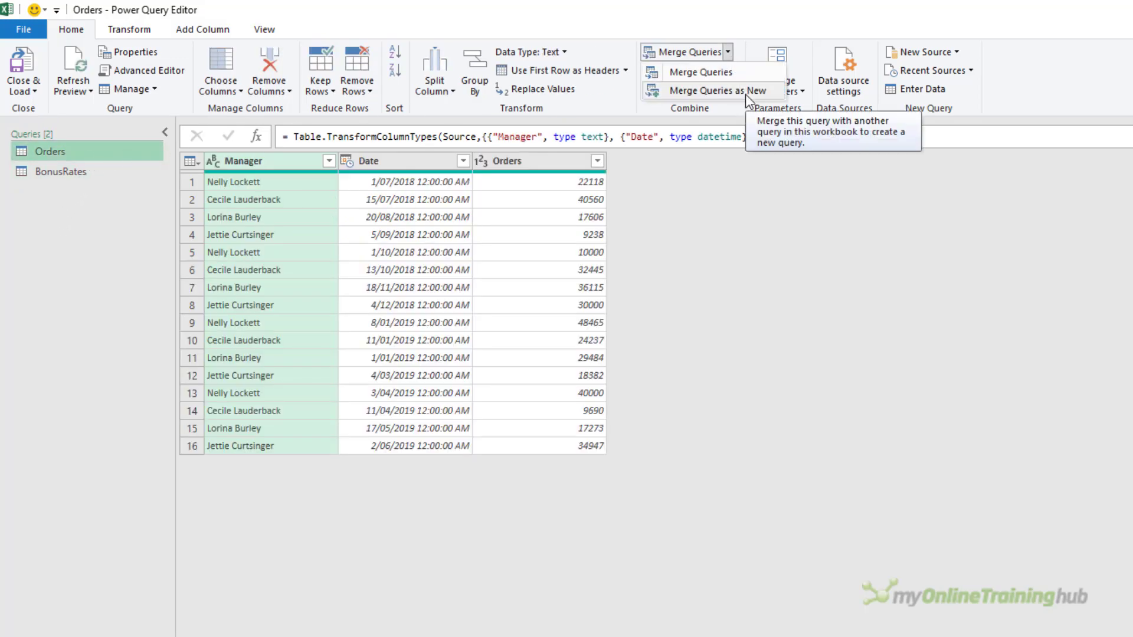
click(718, 90)
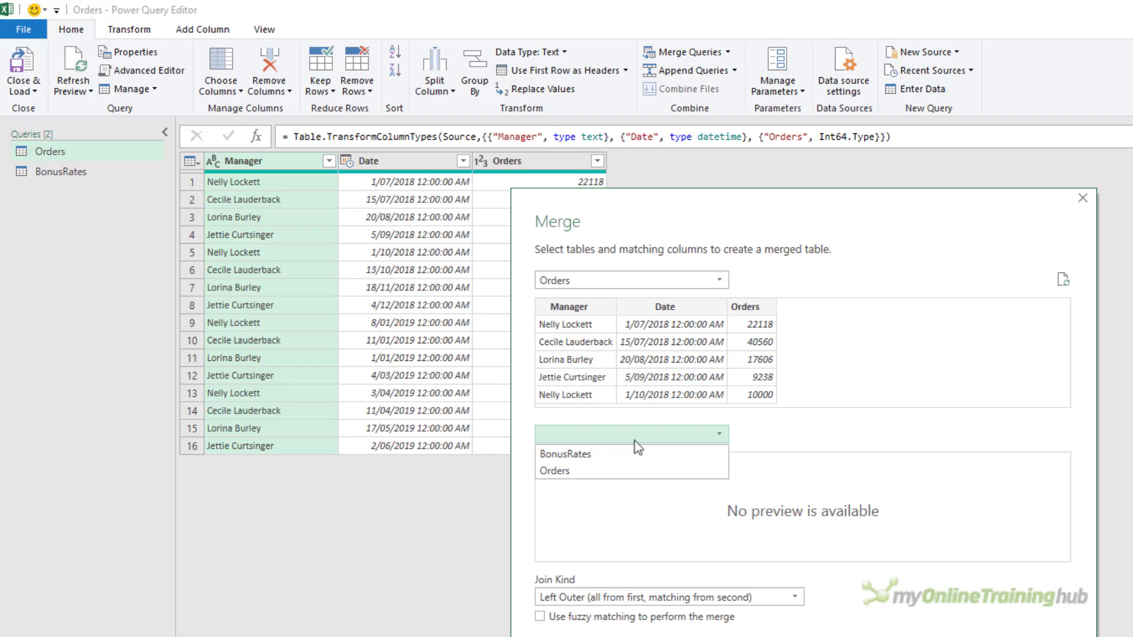
click(565, 454)
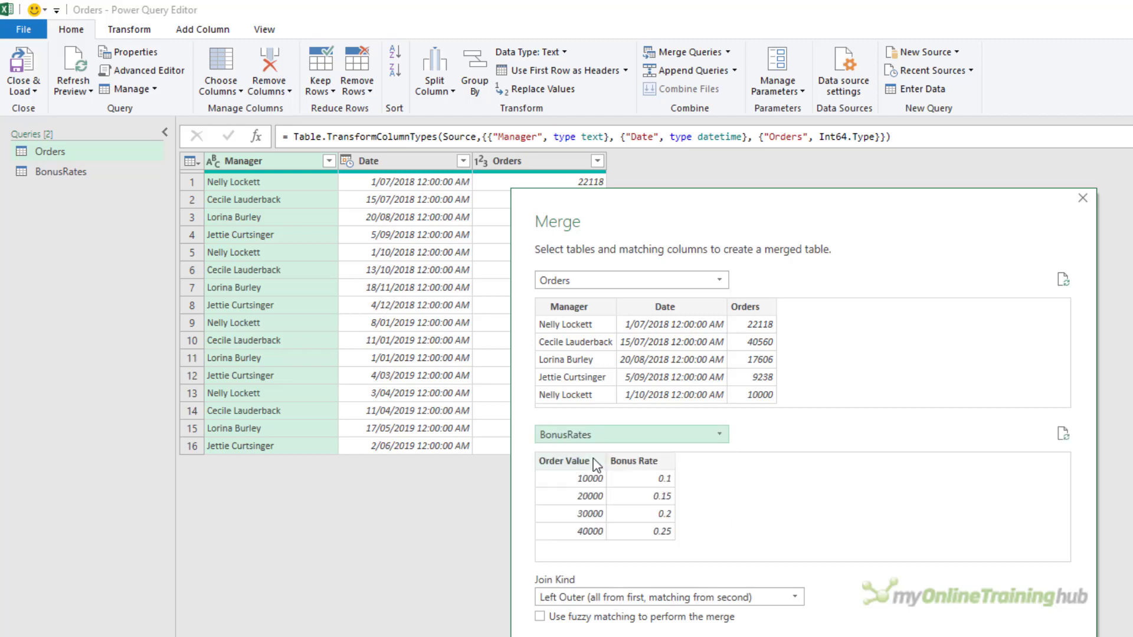
click(749, 306)
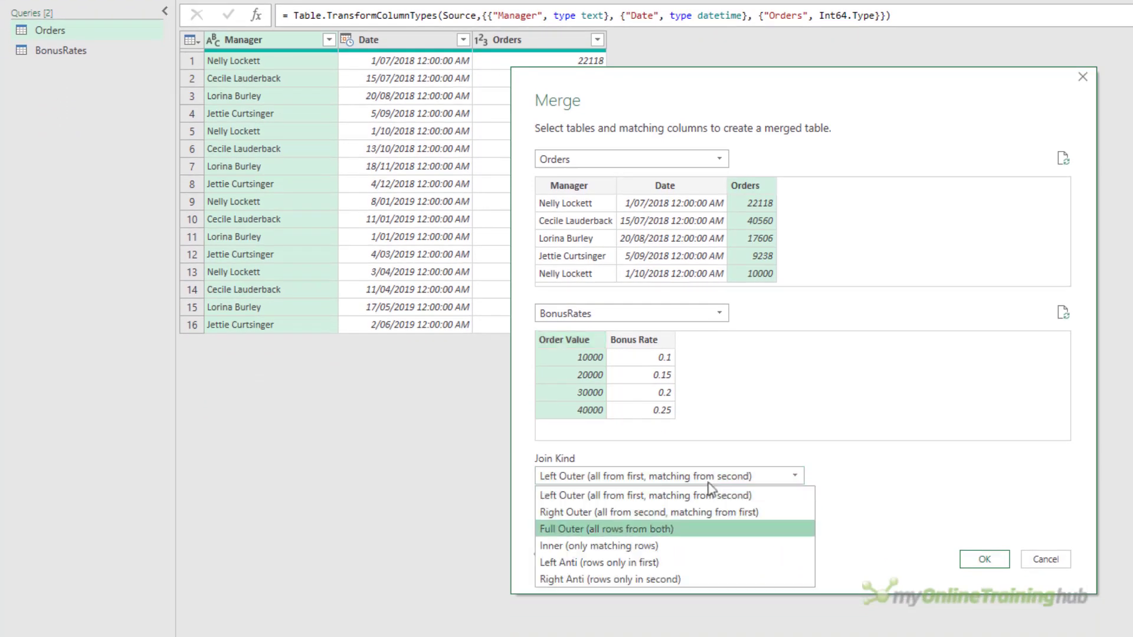
click(606, 528)
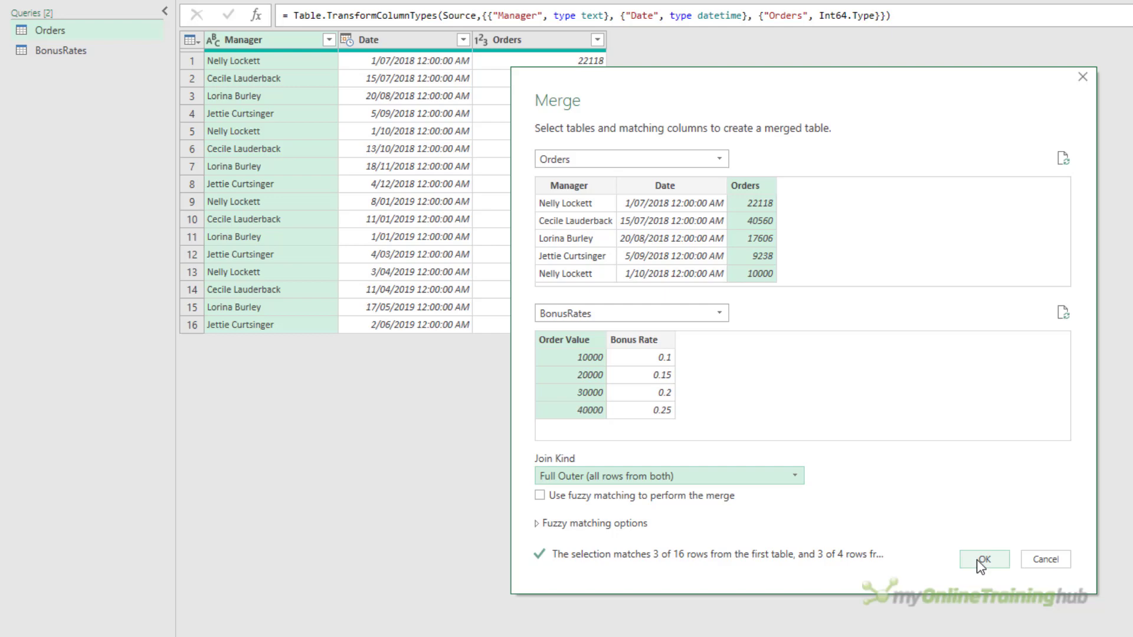
click(982, 559)
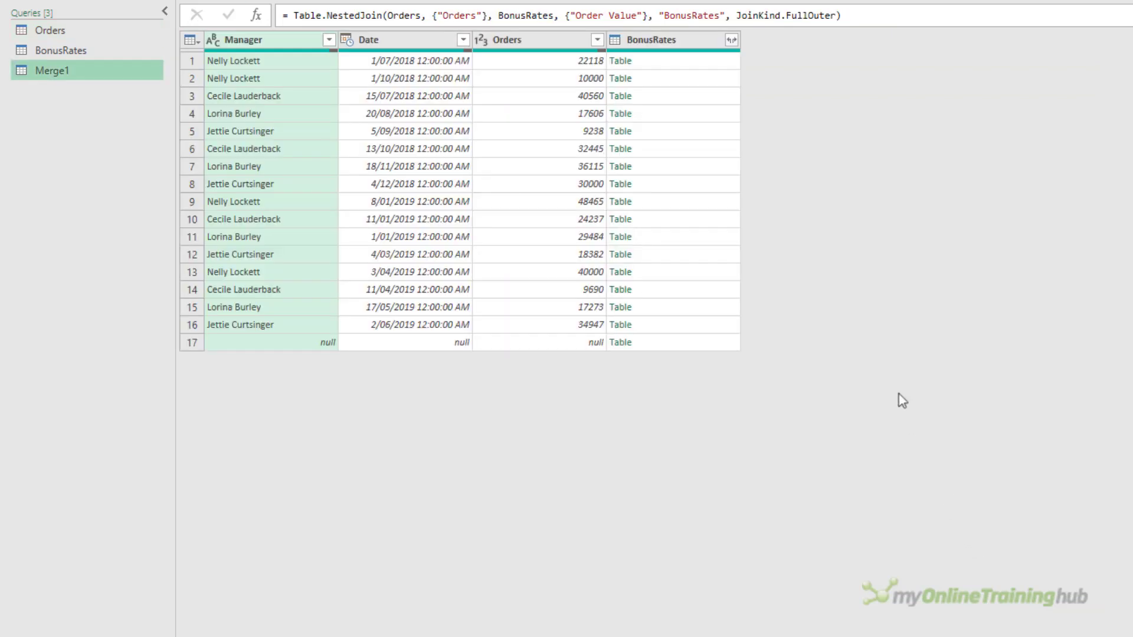
Expand BonusRates into Order Value and Bonus Rate columns with the prefix option unticked
click(732, 39)
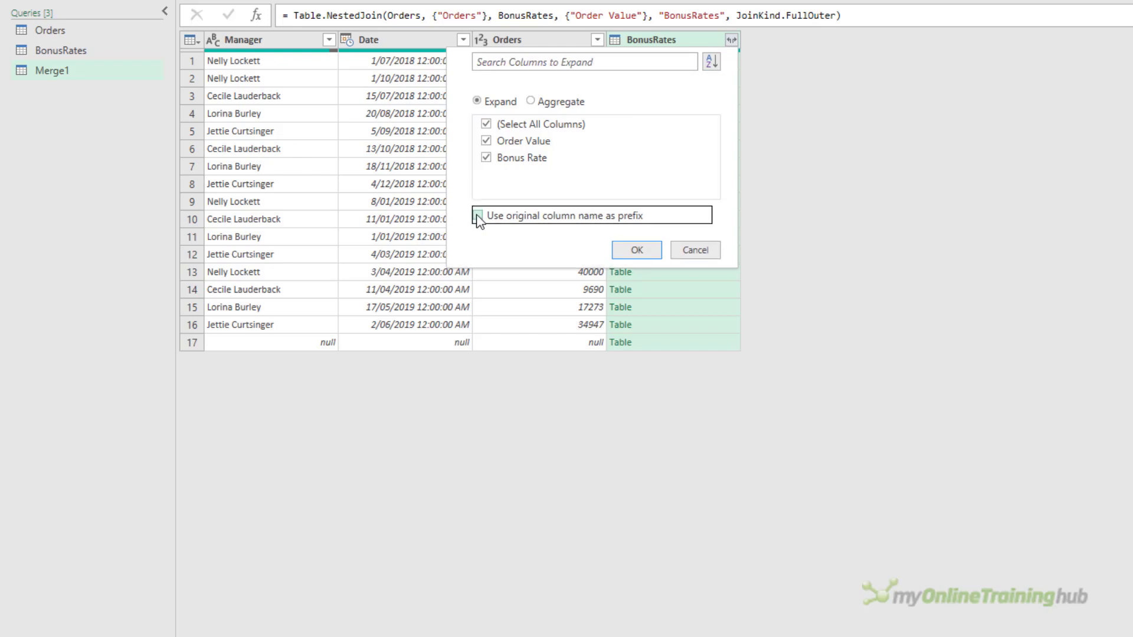
click(635, 249)
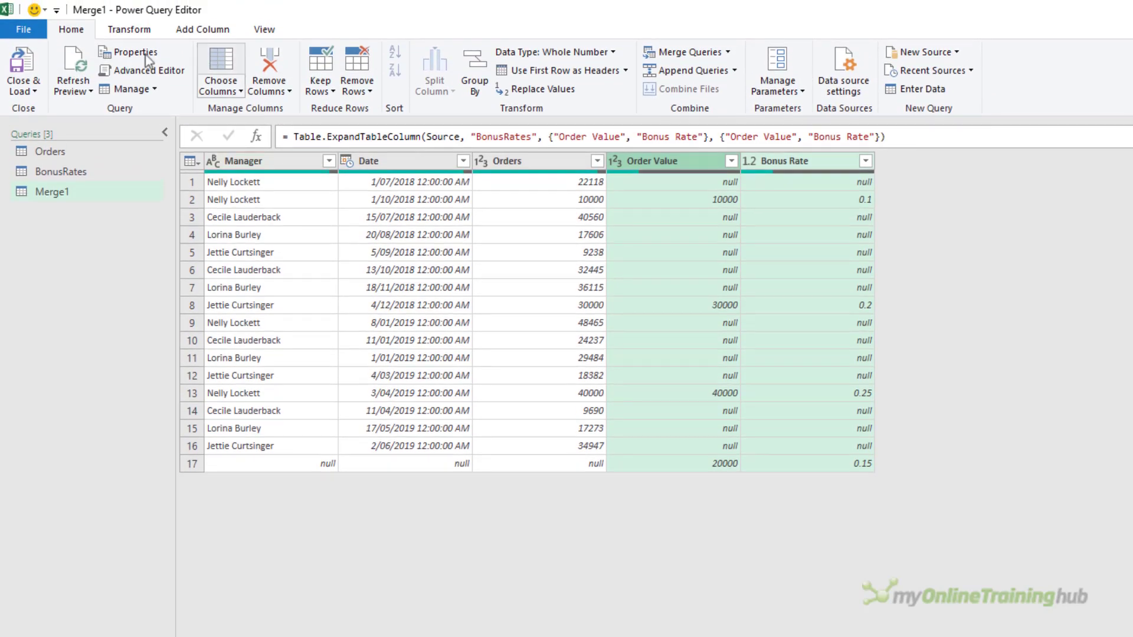
Add conditional column 'Bonus Band': if Orders equals null then Order Value, else Orders
click(203, 29)
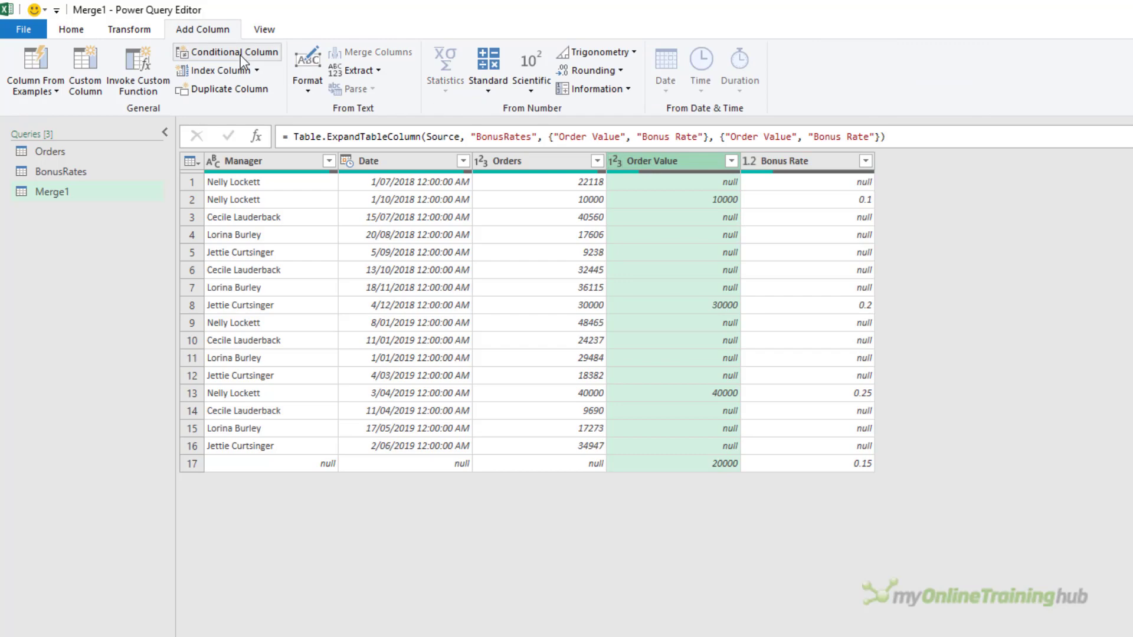
click(232, 51)
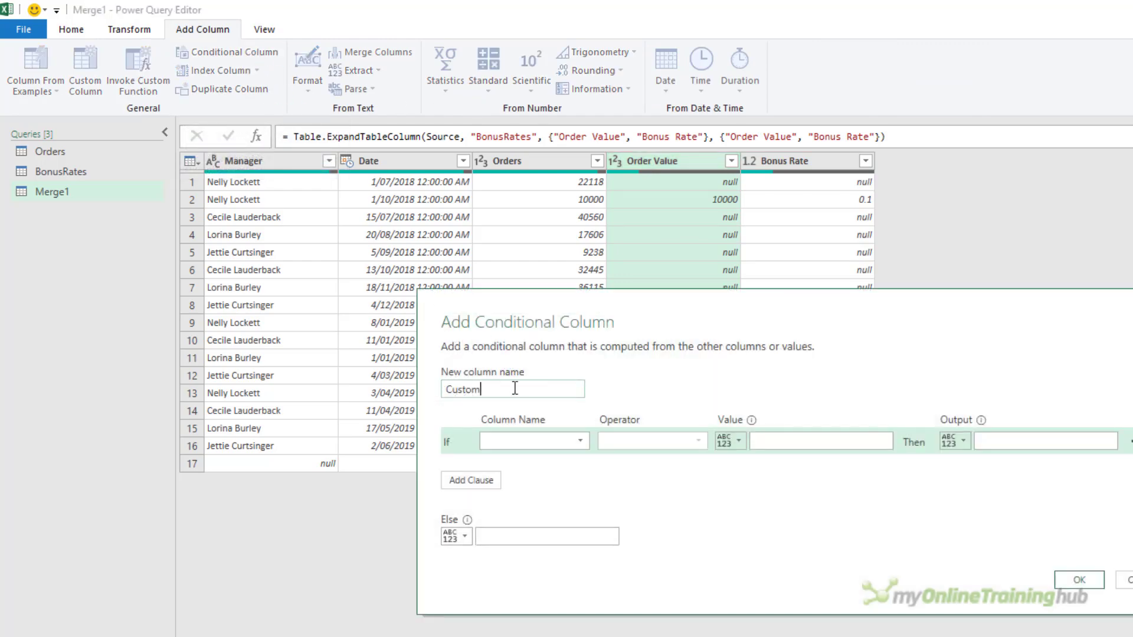
text(Bonus Band)
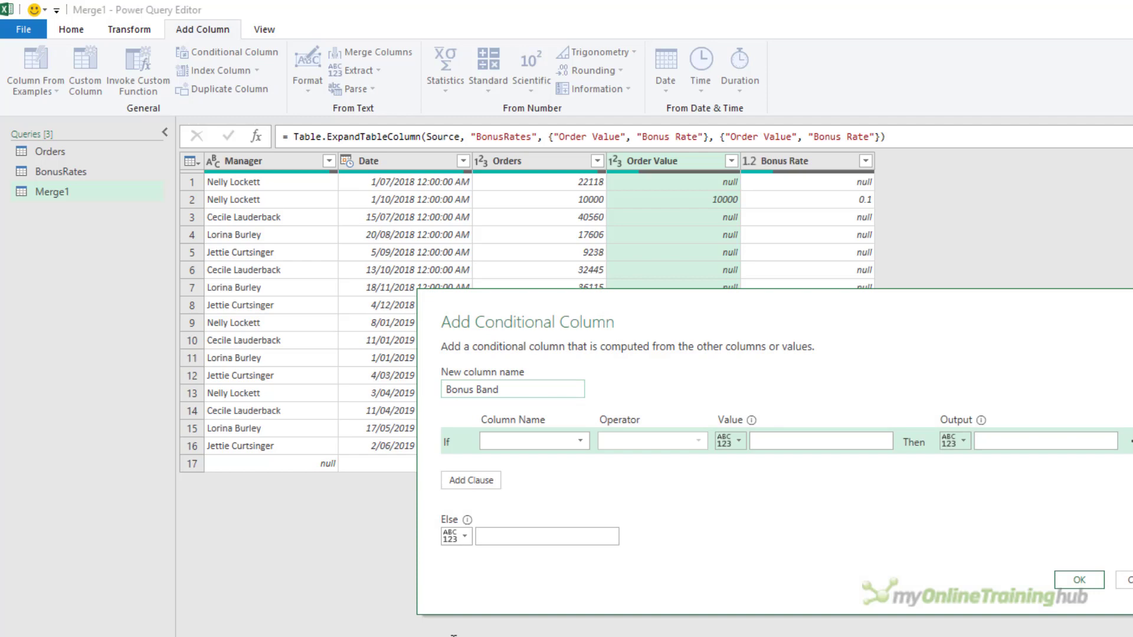
click(534, 441)
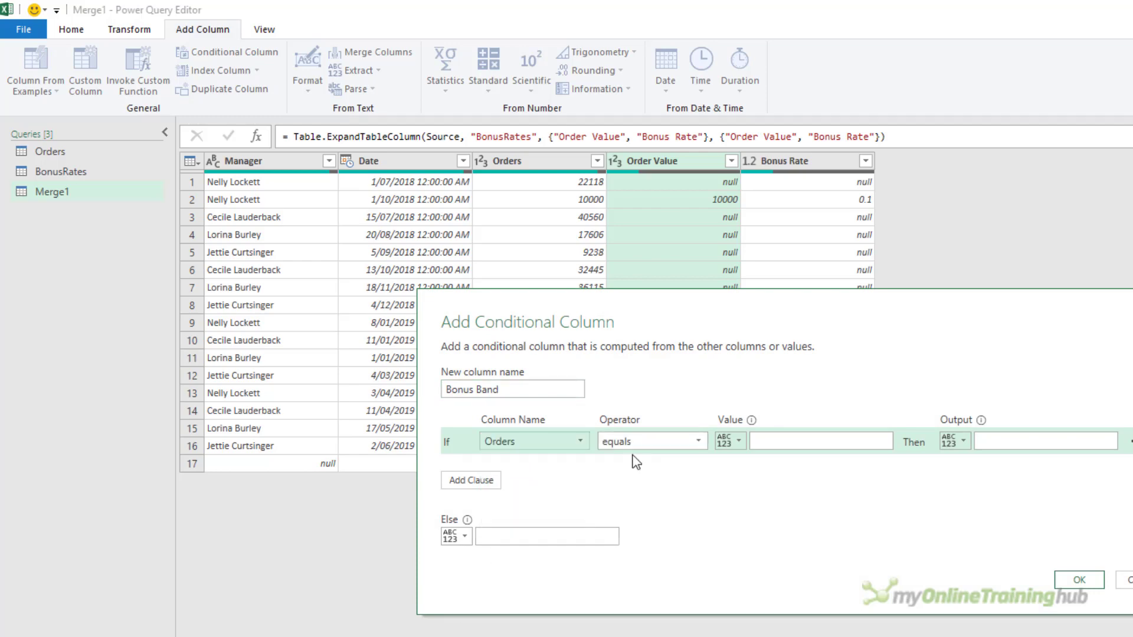
text(null)
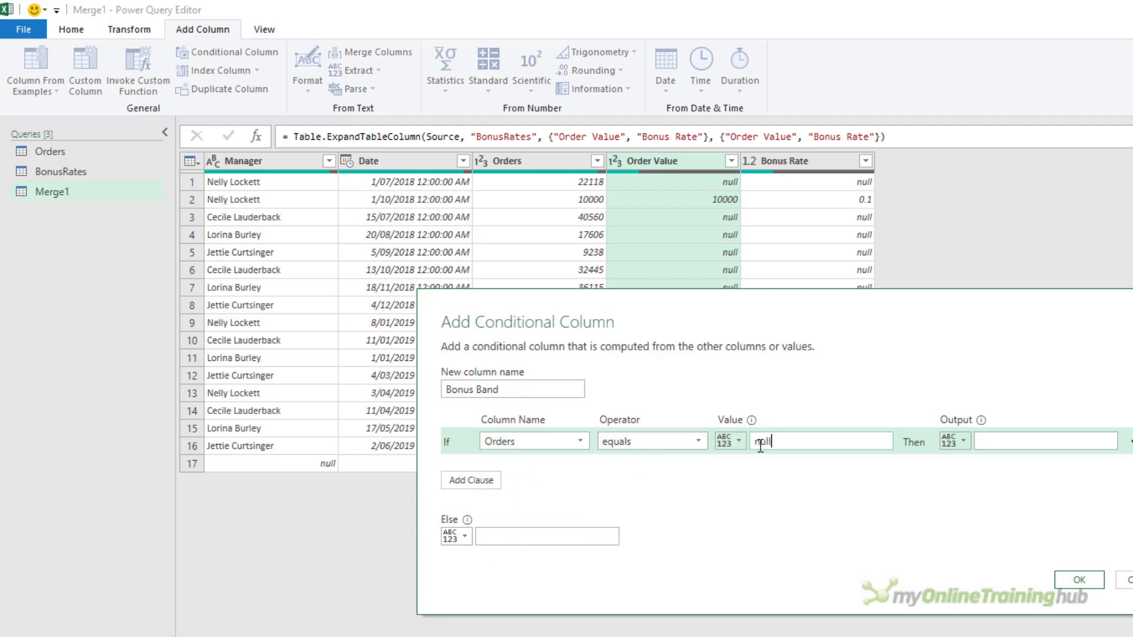
click(952, 441)
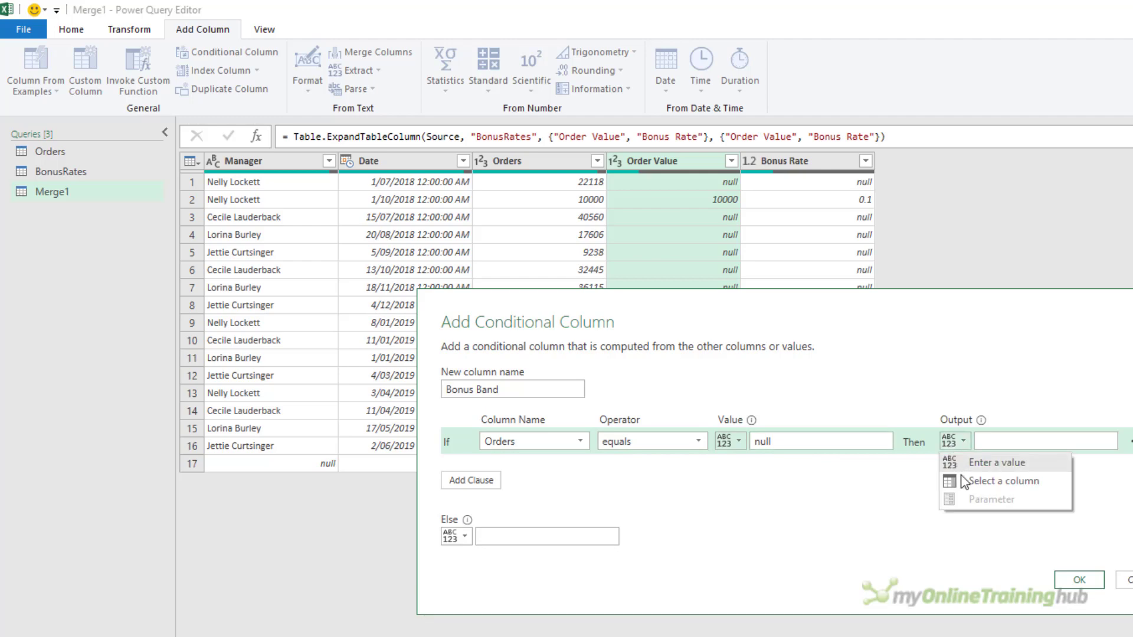
click(1003, 480)
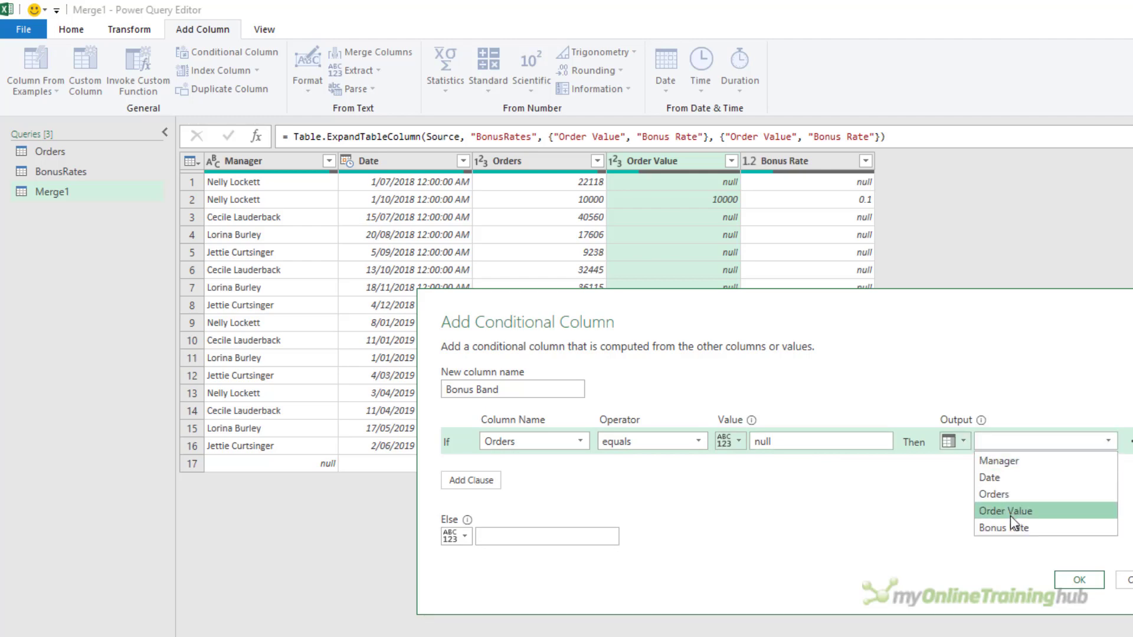
click(1005, 511)
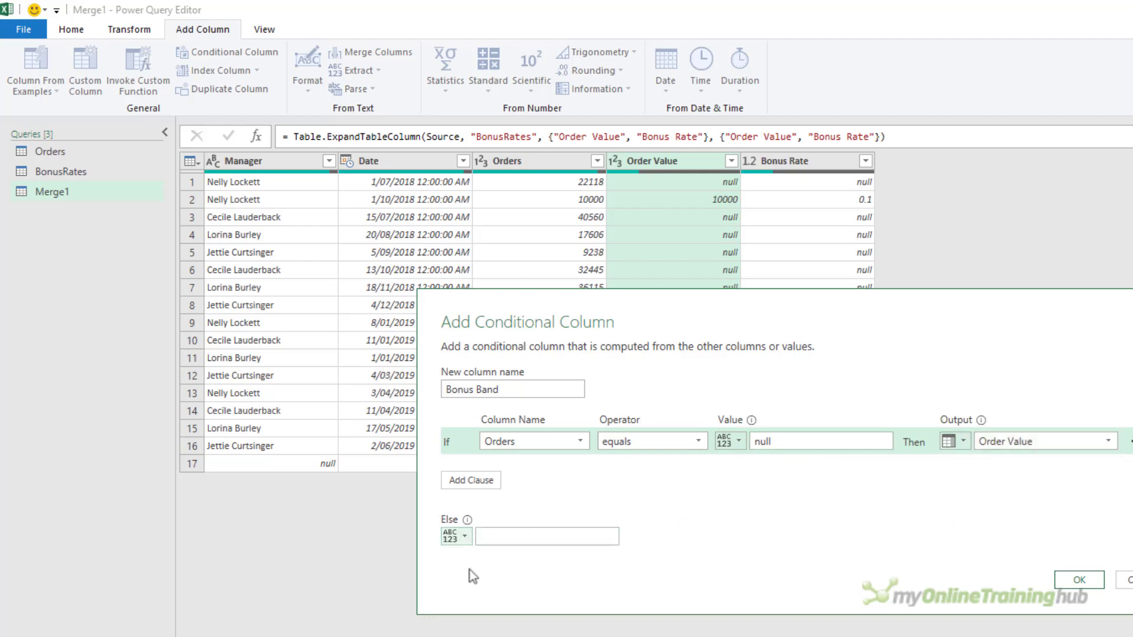
click(457, 537)
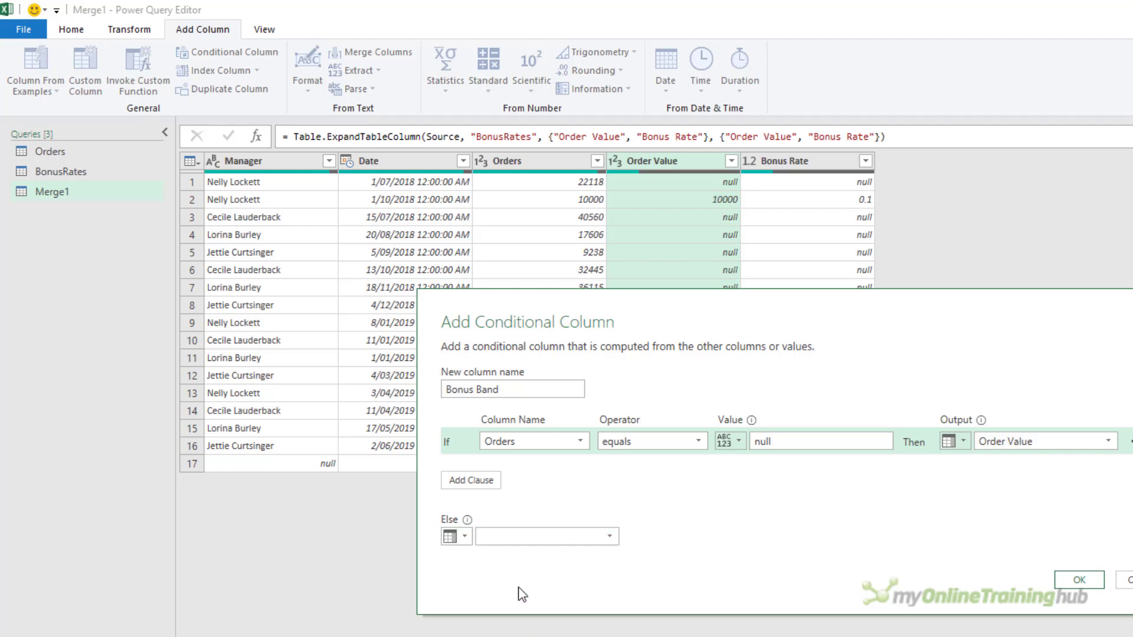
click(1077, 579)
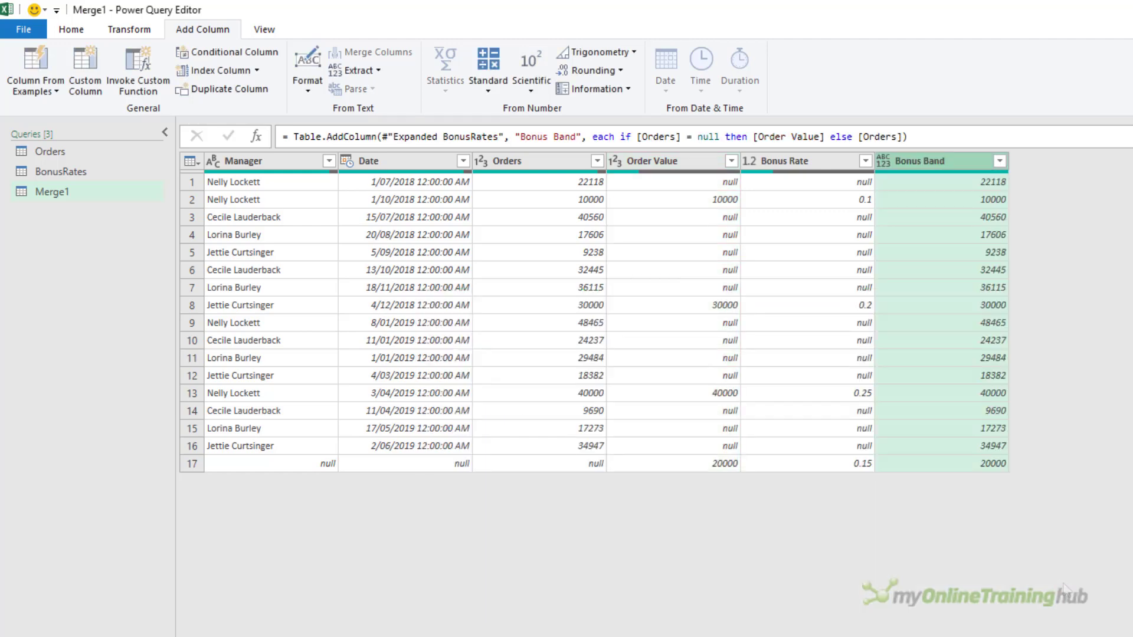
Set Bonus Band to Decimal Number type and sort Merge1 ascending by Bonus Band
click(918, 161)
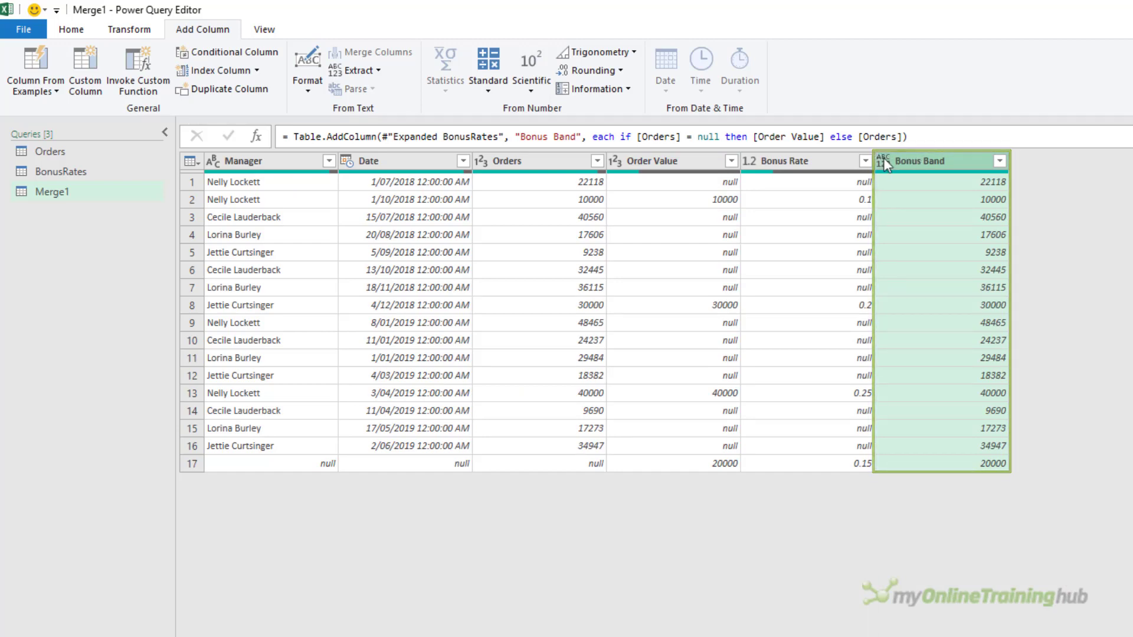
click(885, 161)
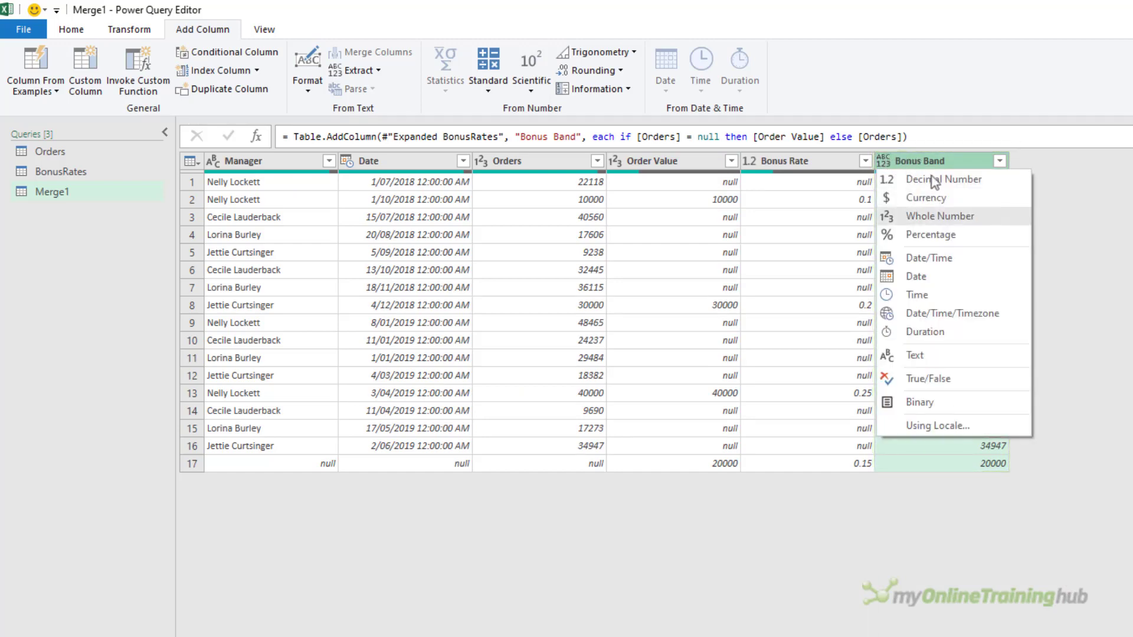
click(941, 178)
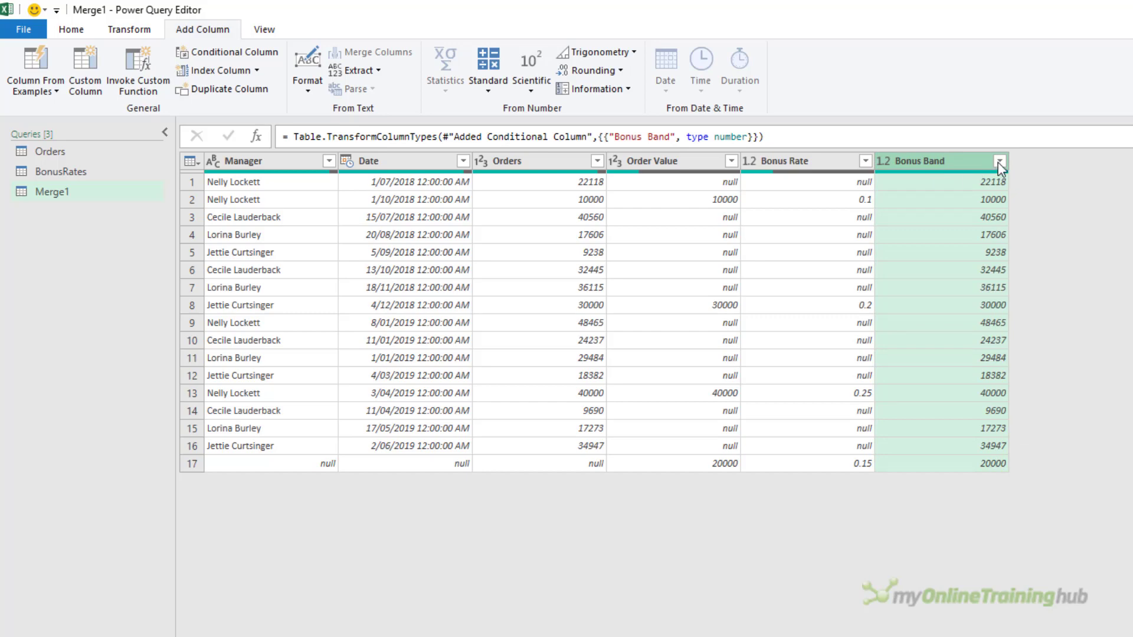
click(1000, 160)
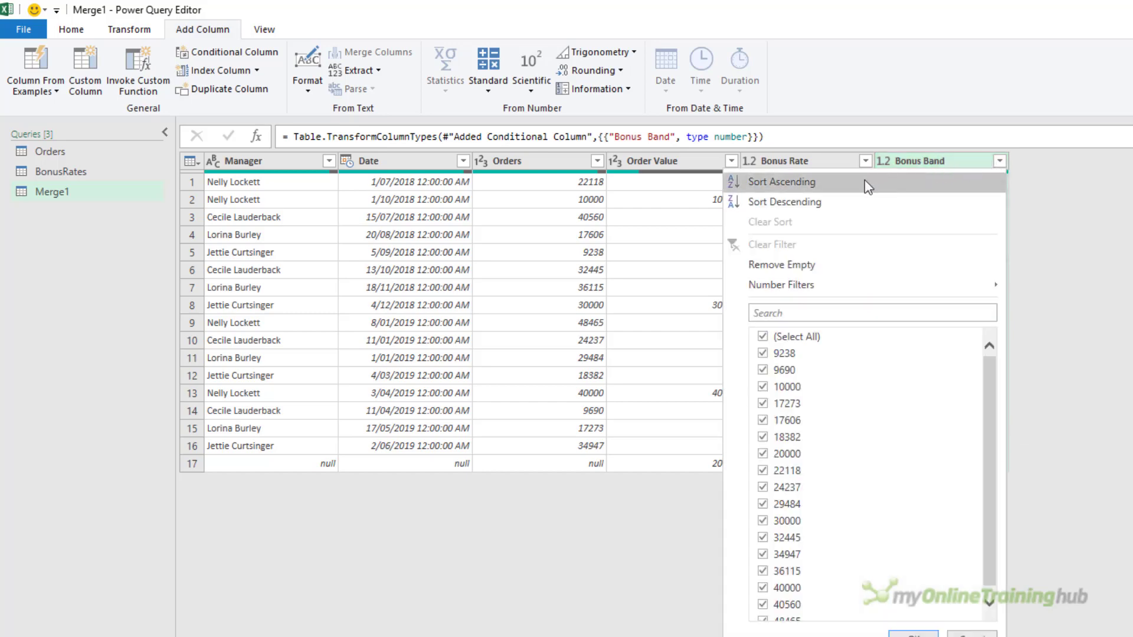
click(781, 181)
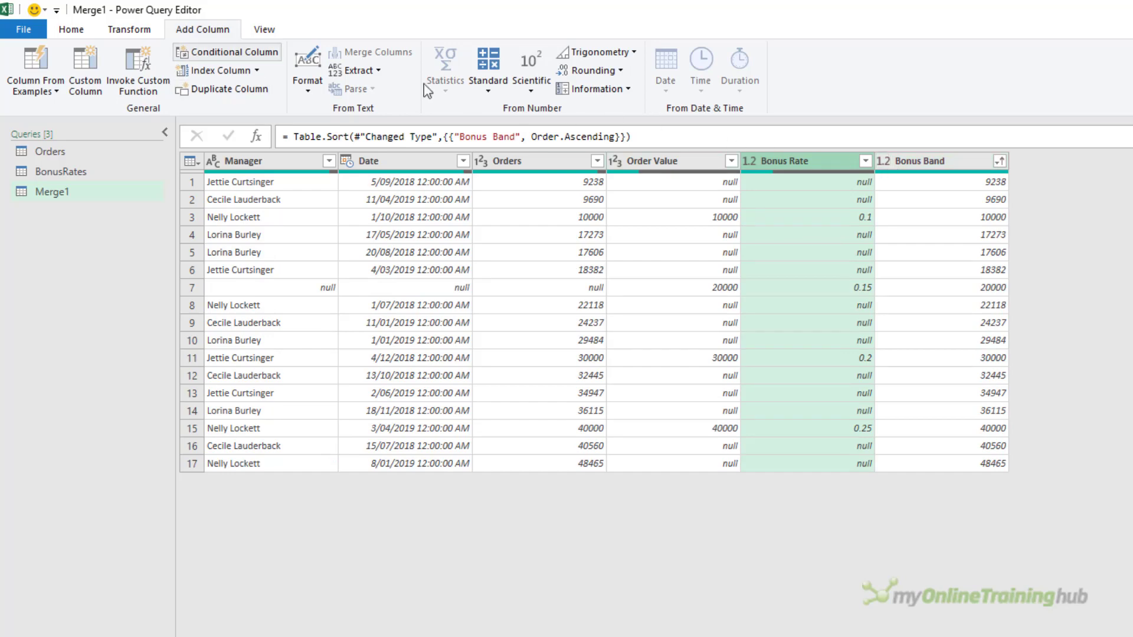
Fill the Bonus Rate values down into the empty rows
click(130, 29)
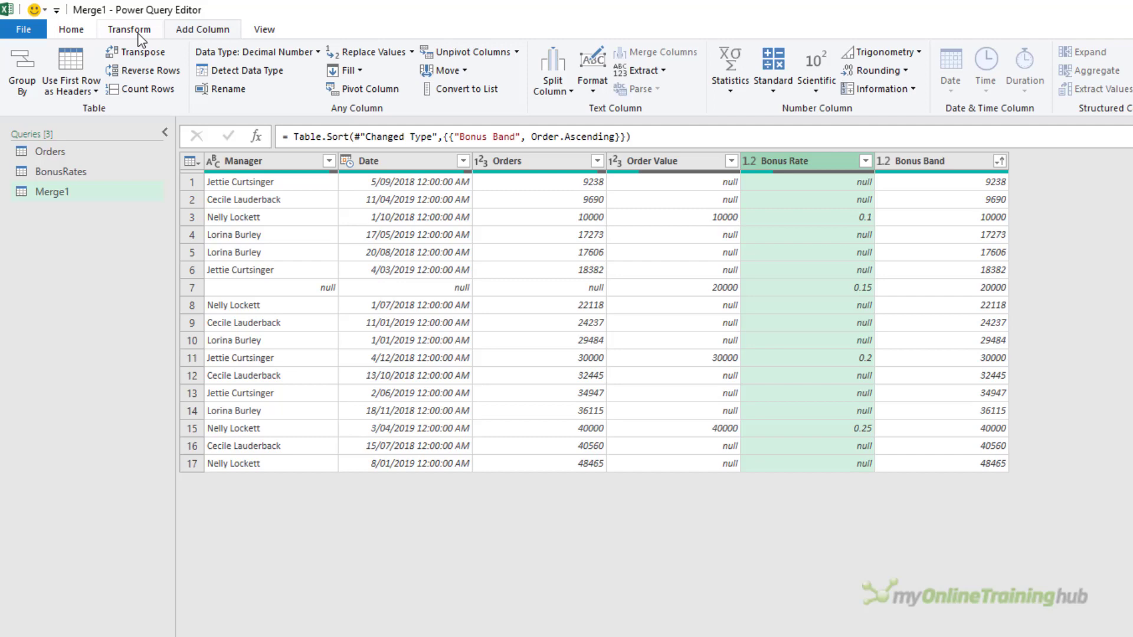
click(351, 70)
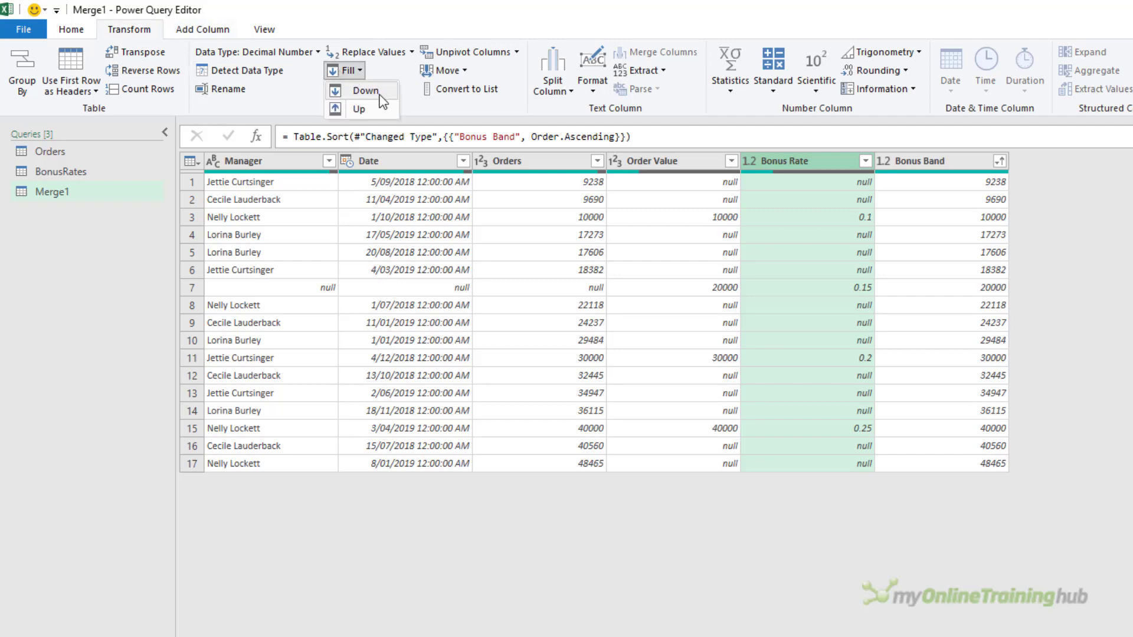
click(362, 90)
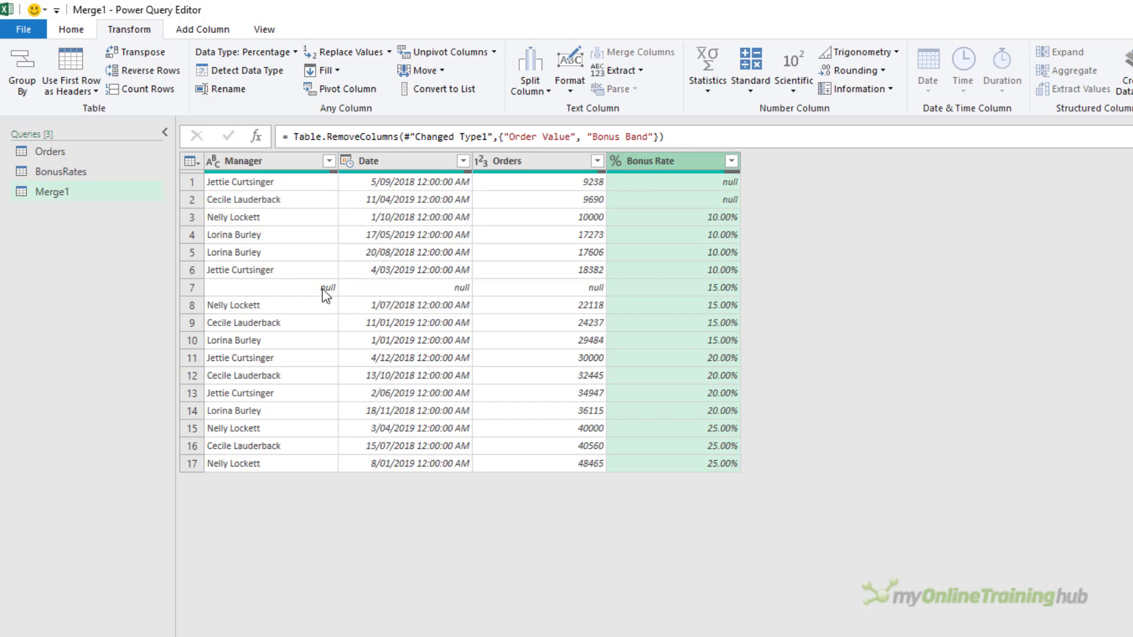
mouse_move(331, 174)
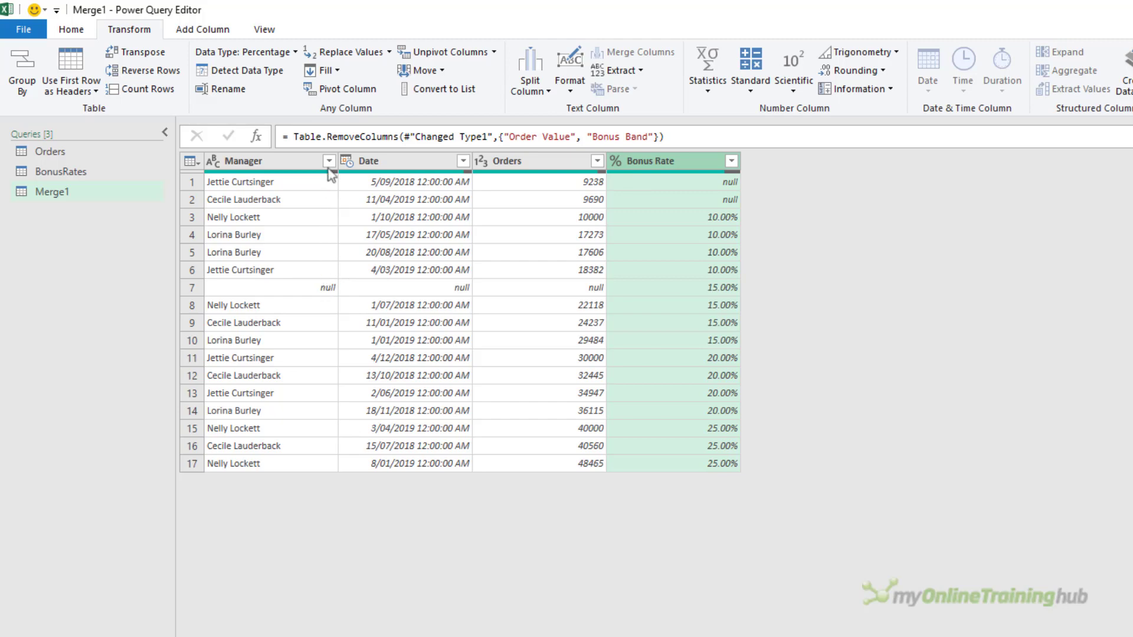
Filter out the null Manager row, leaving 16 order rows
click(329, 161)
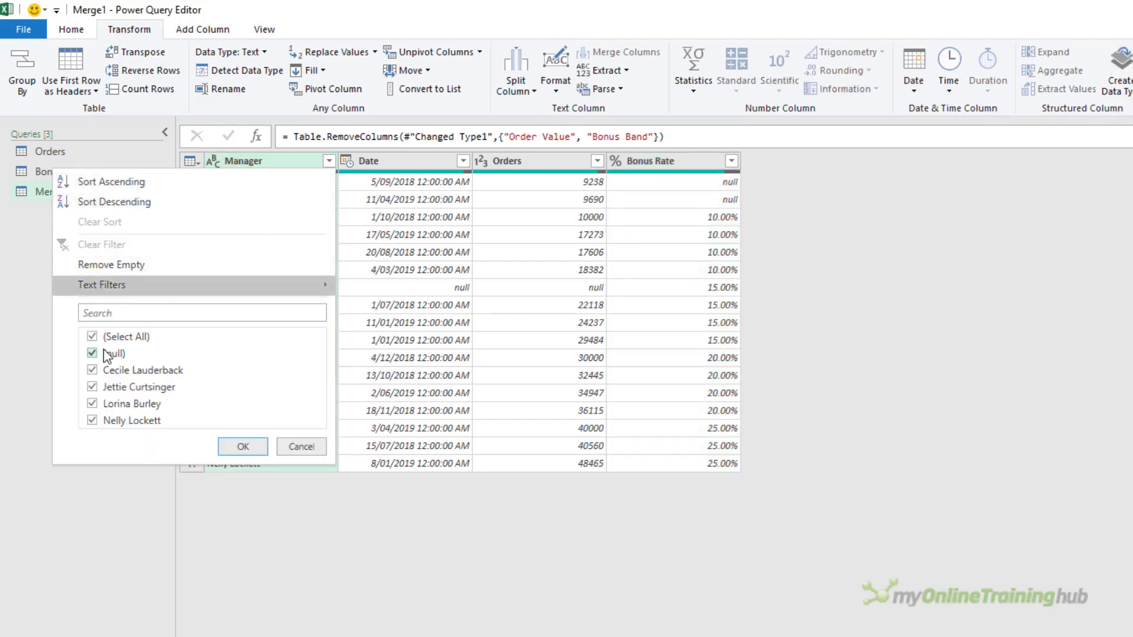
click(242, 446)
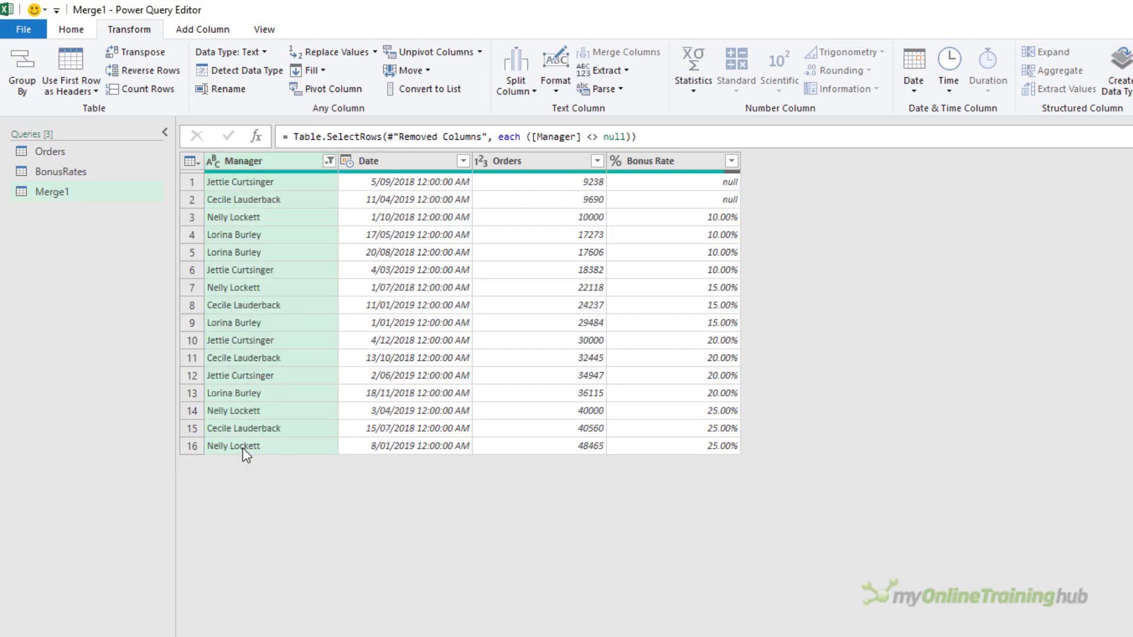
click(241, 181)
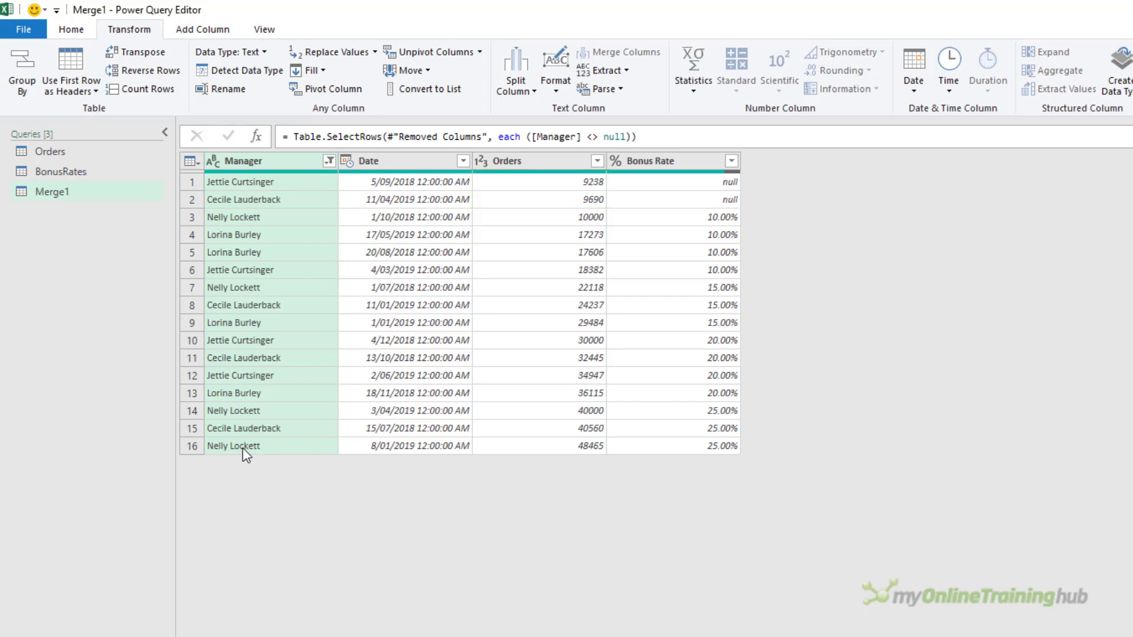
mouse_move(553, 160)
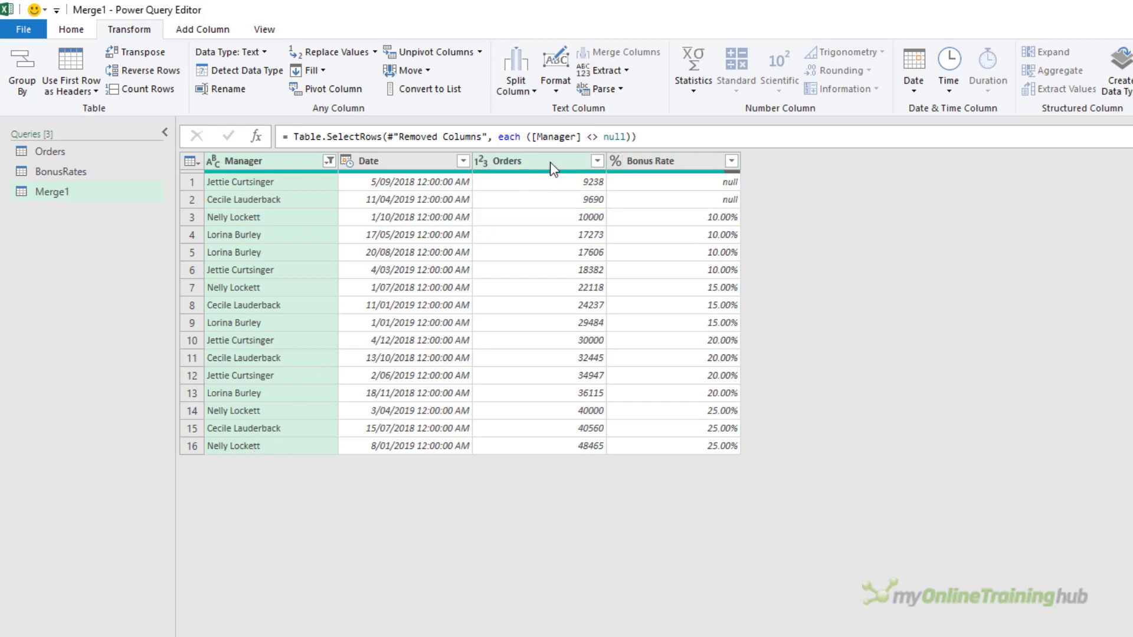
Multiply Orders by Bonus Rate into a new Decimal Number column and rename it
click(654, 161)
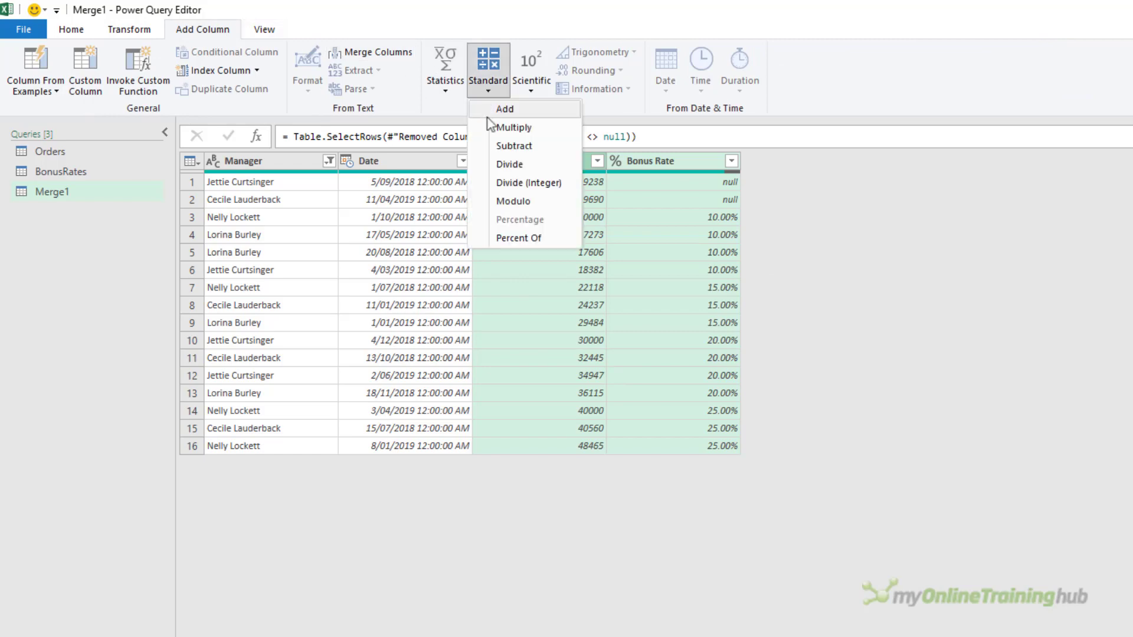
click(515, 128)
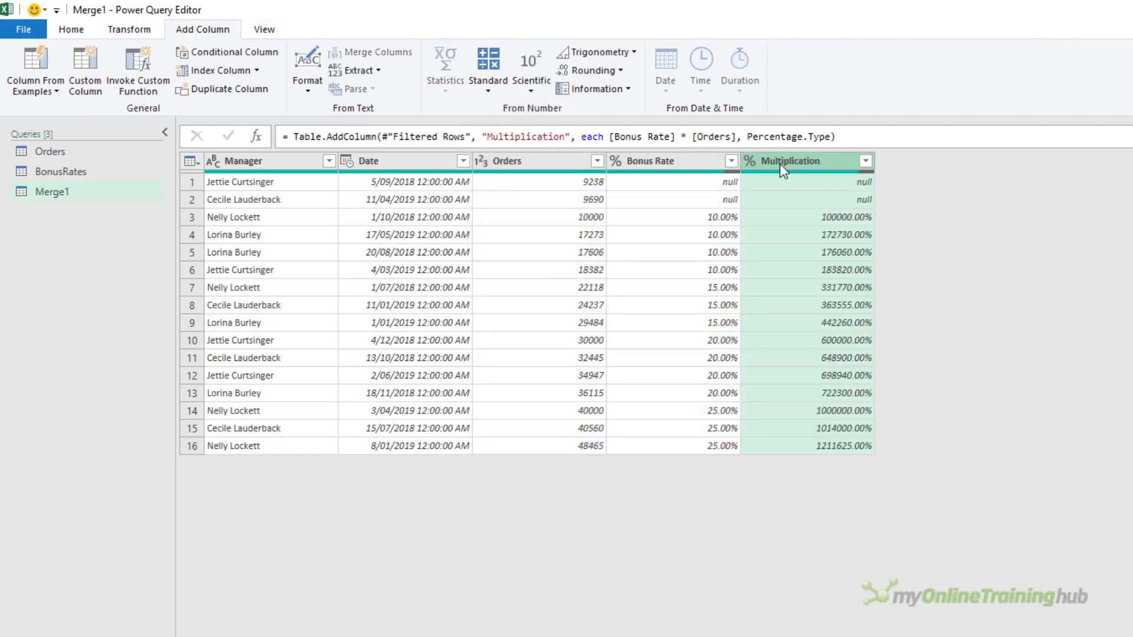
click(749, 160)
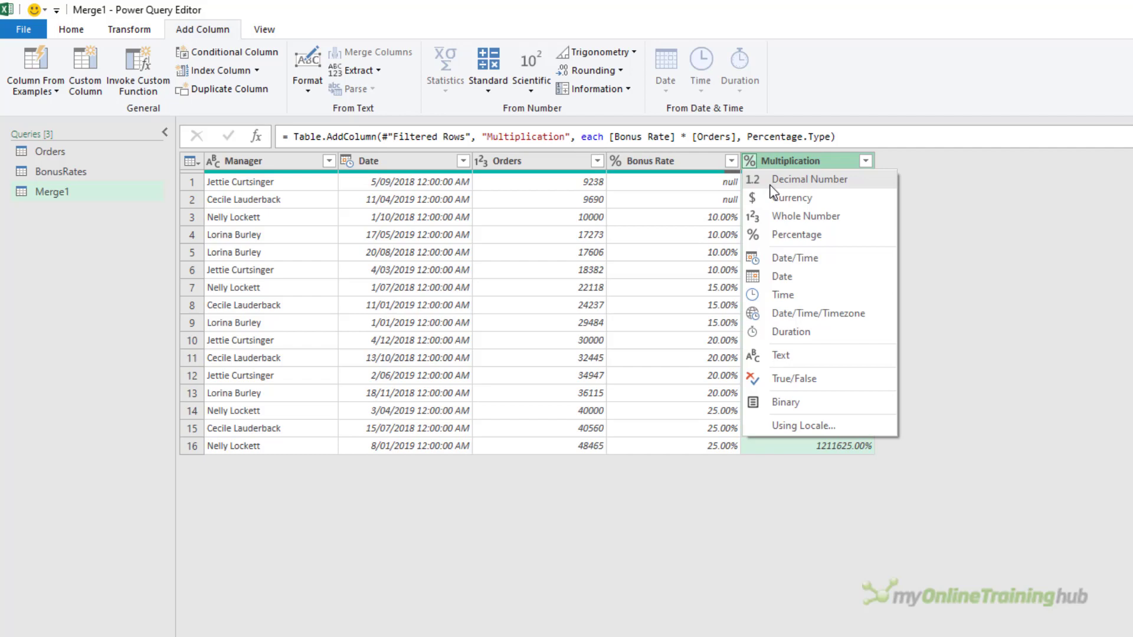
click(809, 178)
text(Bonus)
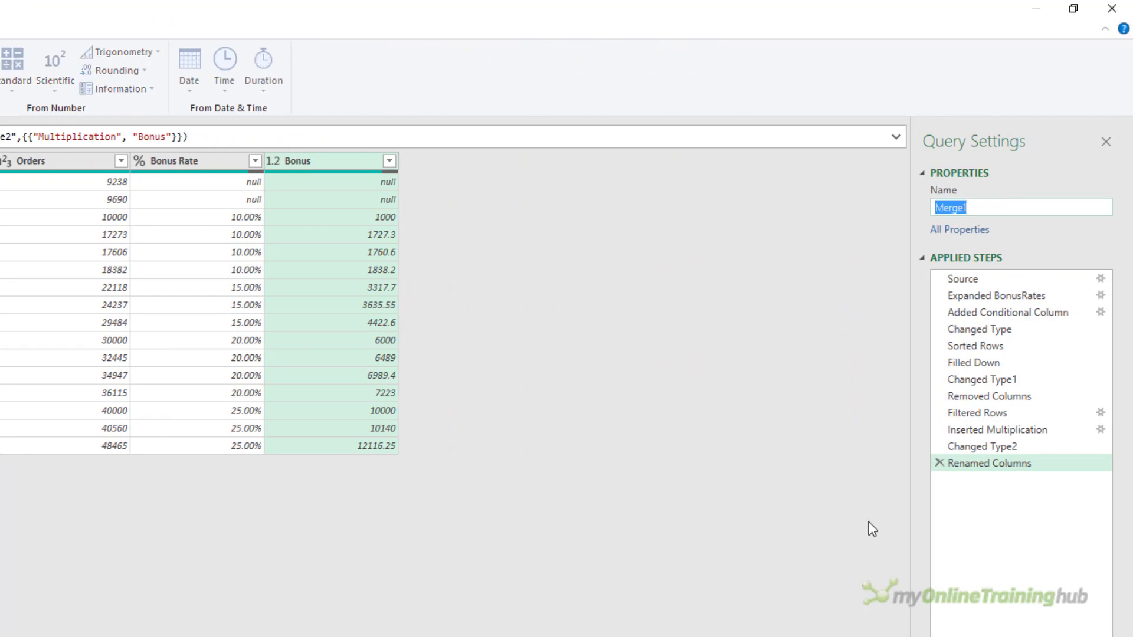
text(Order)
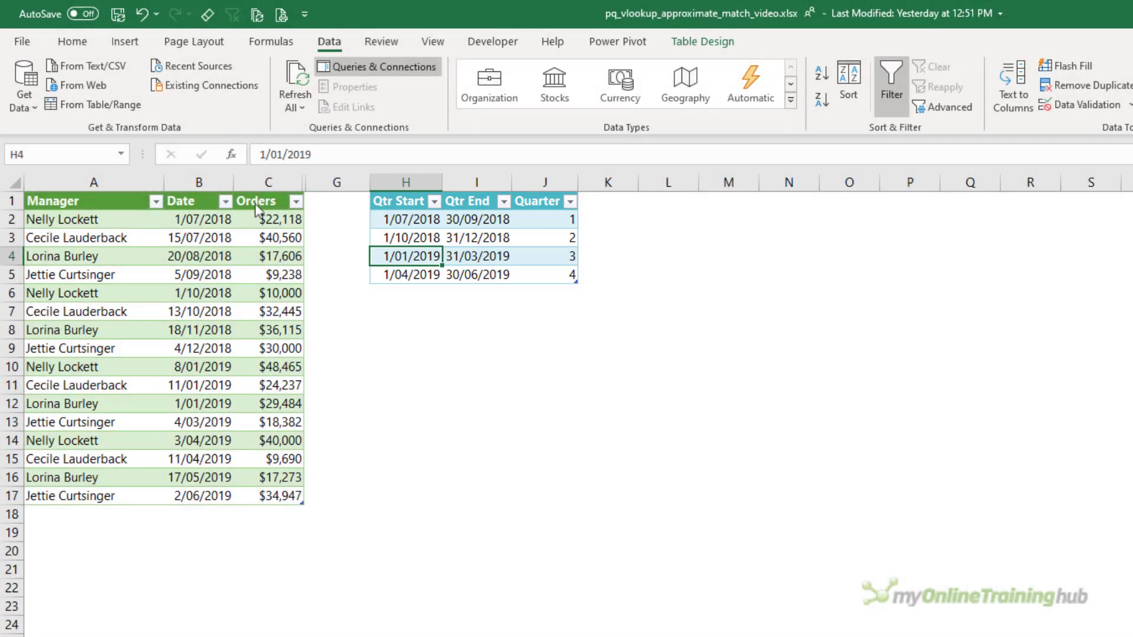
mouse_move(100, 105)
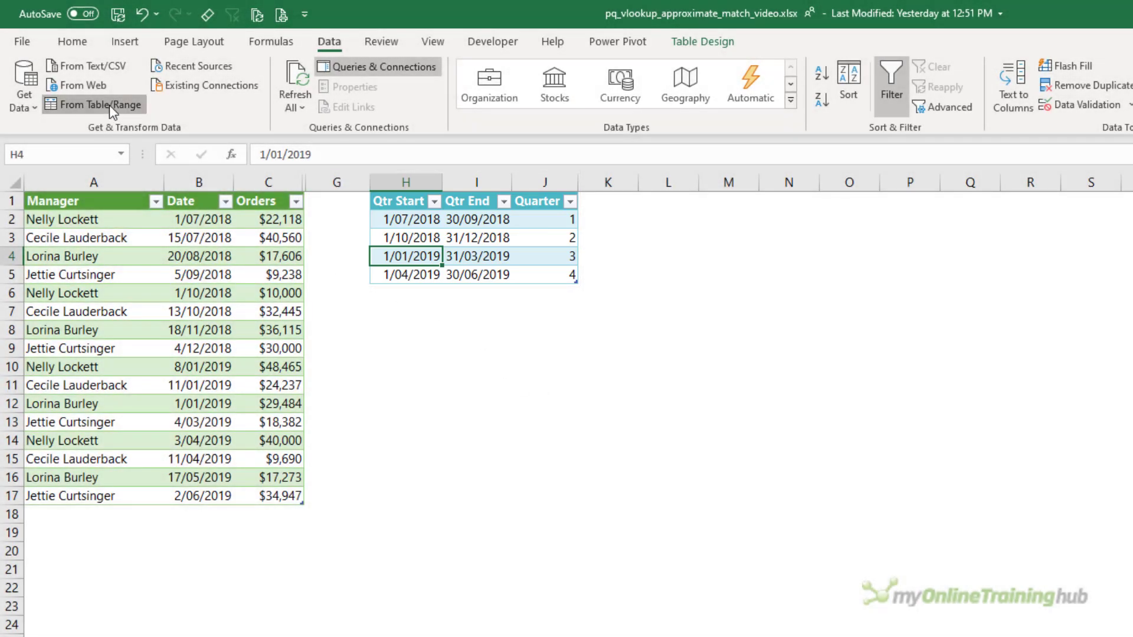
Load the Qtrs table (Qtr Start, Qtr End, Quarter) into Power Query
click(94, 105)
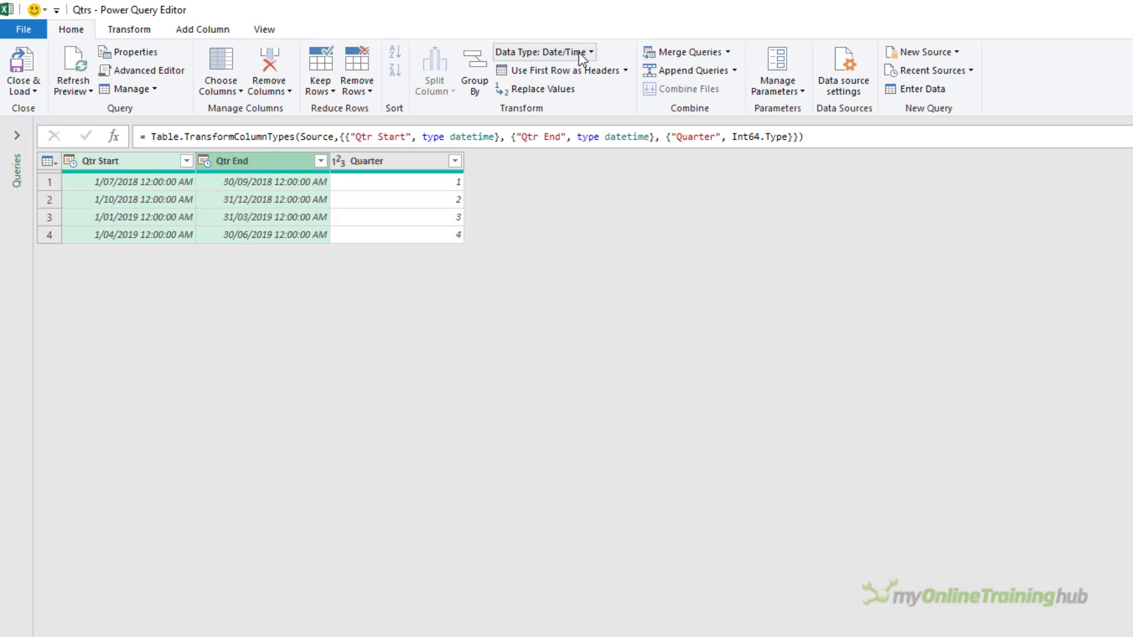
Change Qtrs' Qtr Start and Qtr End columns to Date type, replacing the current conversion
click(543, 51)
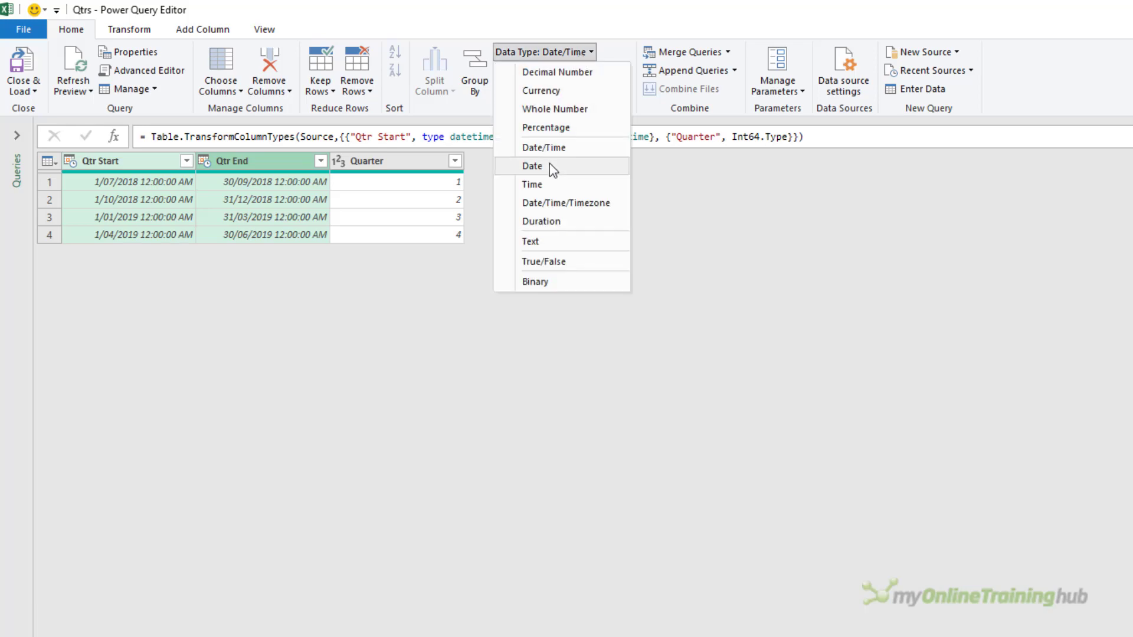
click(533, 165)
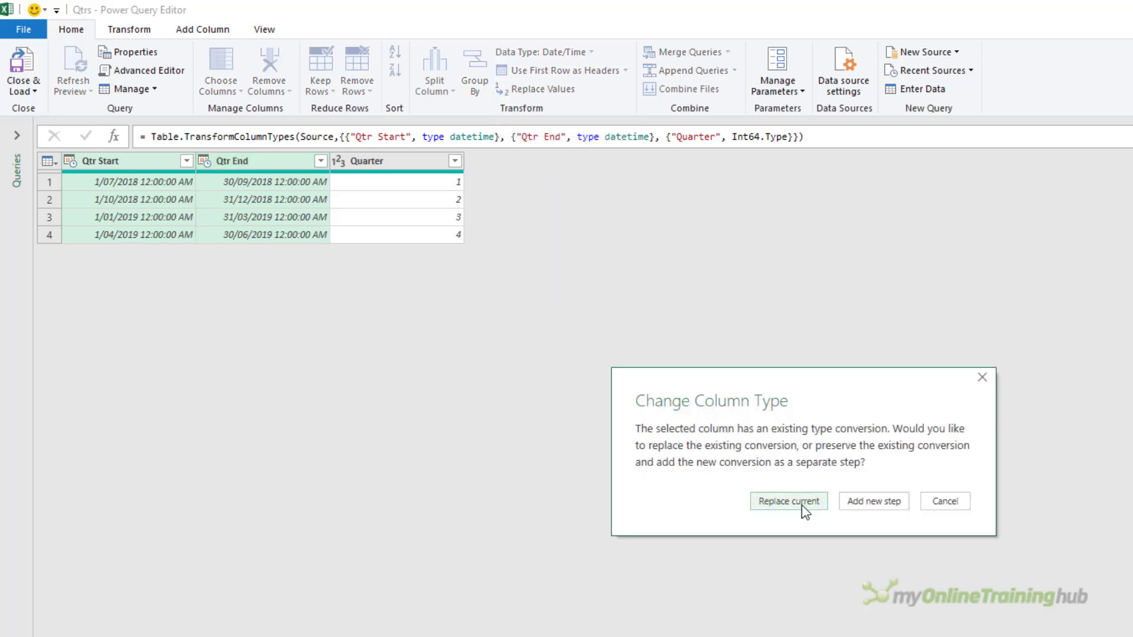
click(788, 501)
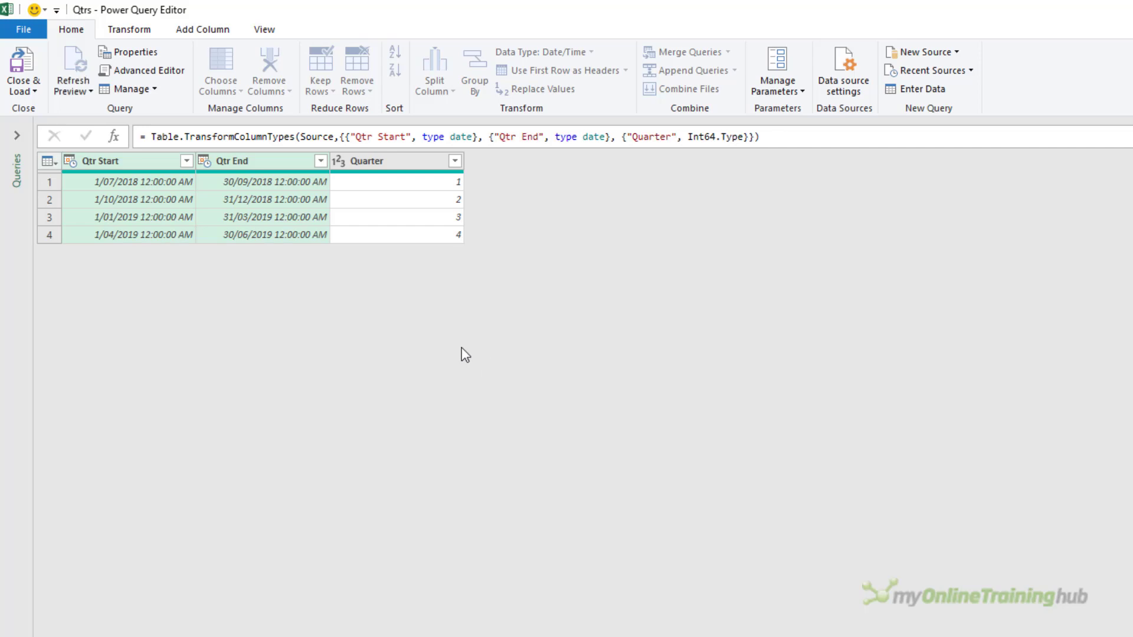
Convert the Orders query's Date column from date/time to Date, replacing the existing conversion
click(47, 150)
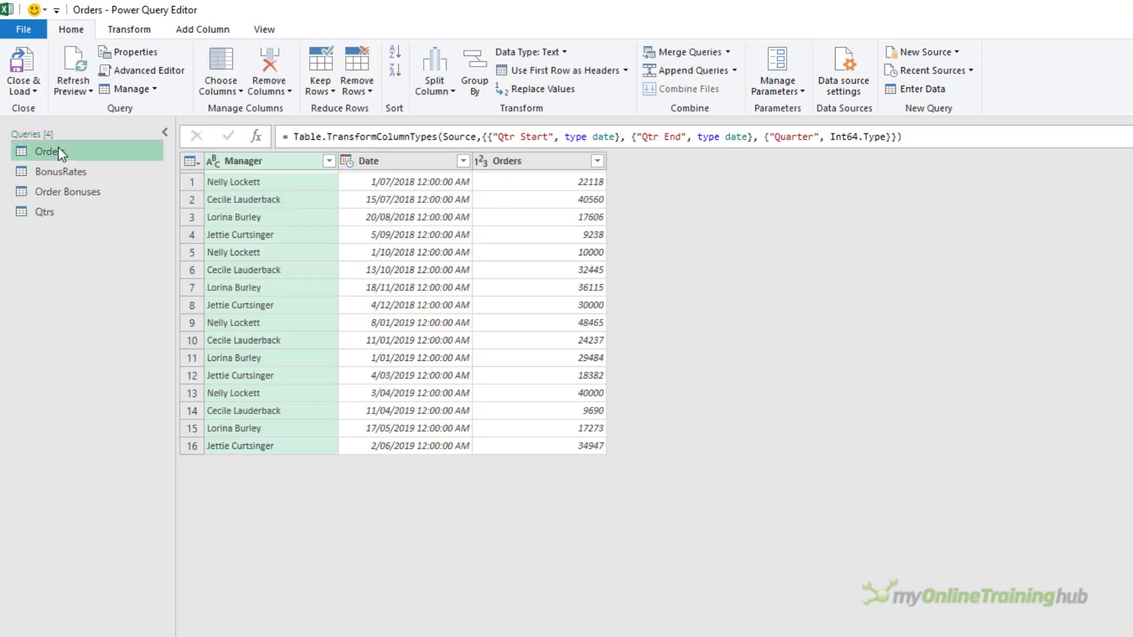
click(347, 161)
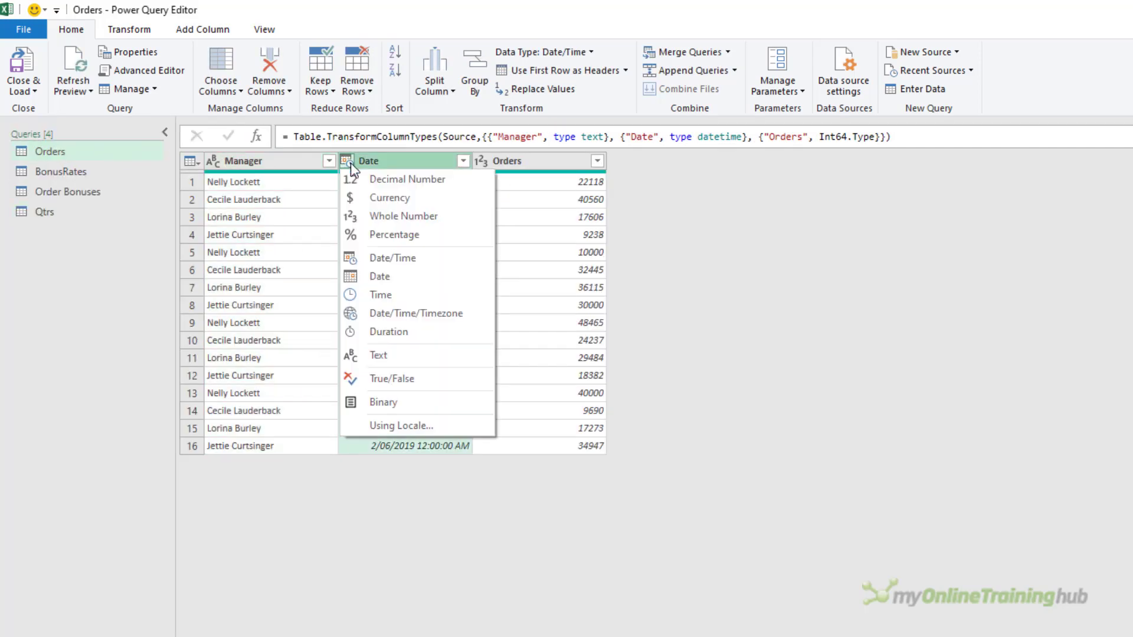
mouse_move(408, 278)
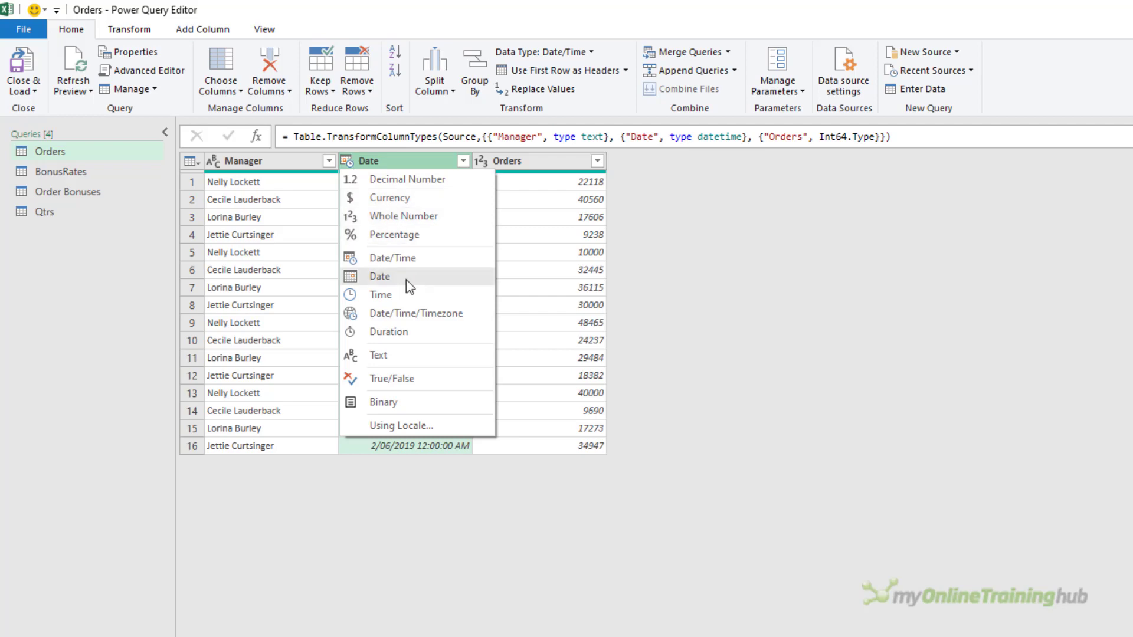
click(379, 276)
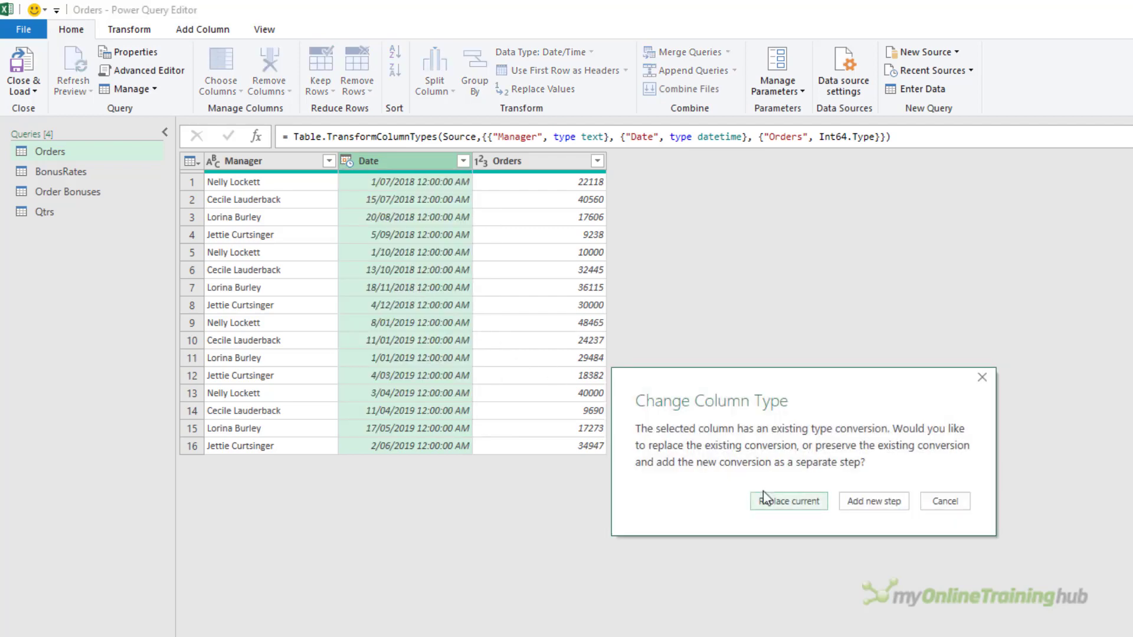
click(789, 501)
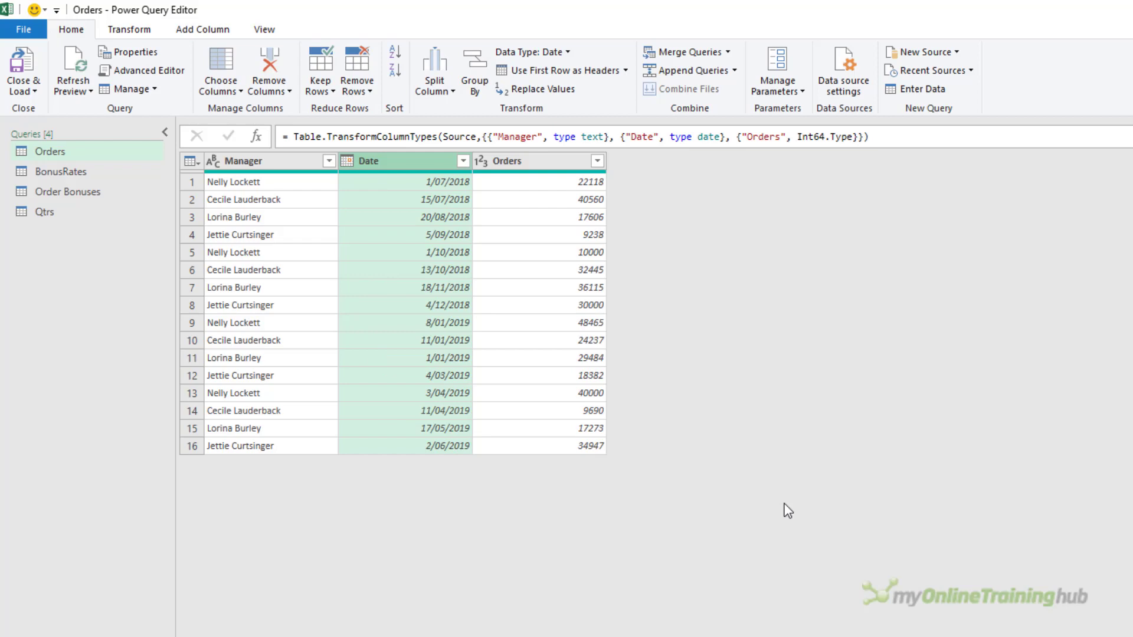
click(727, 51)
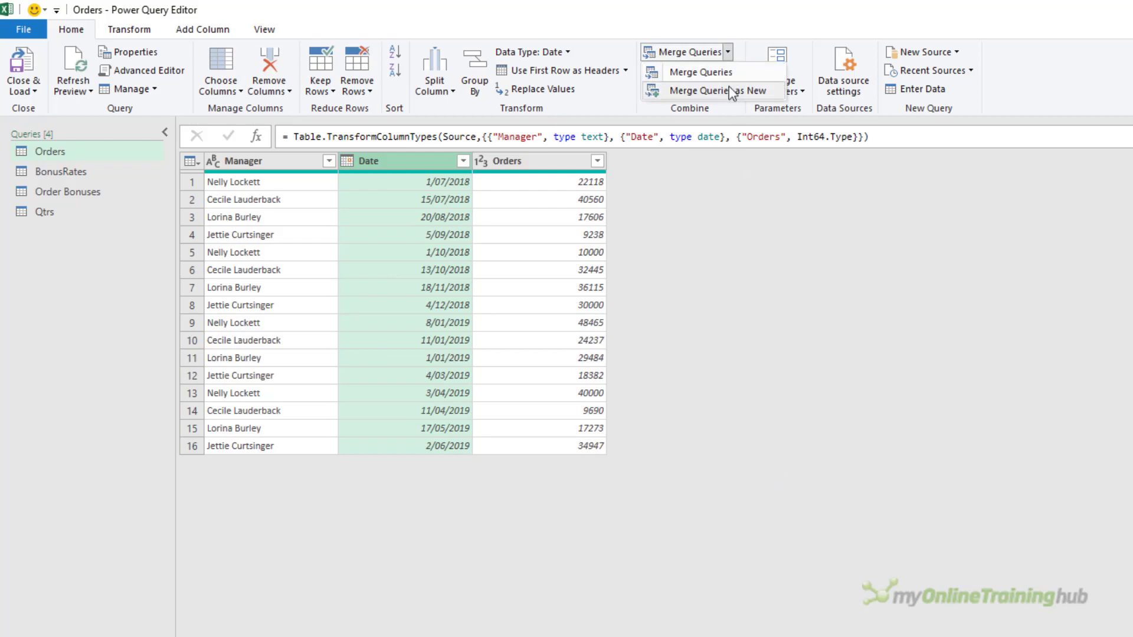
Full-outer merge Orders with Qtrs into a new query, matching Date to Qtr Start
click(699, 72)
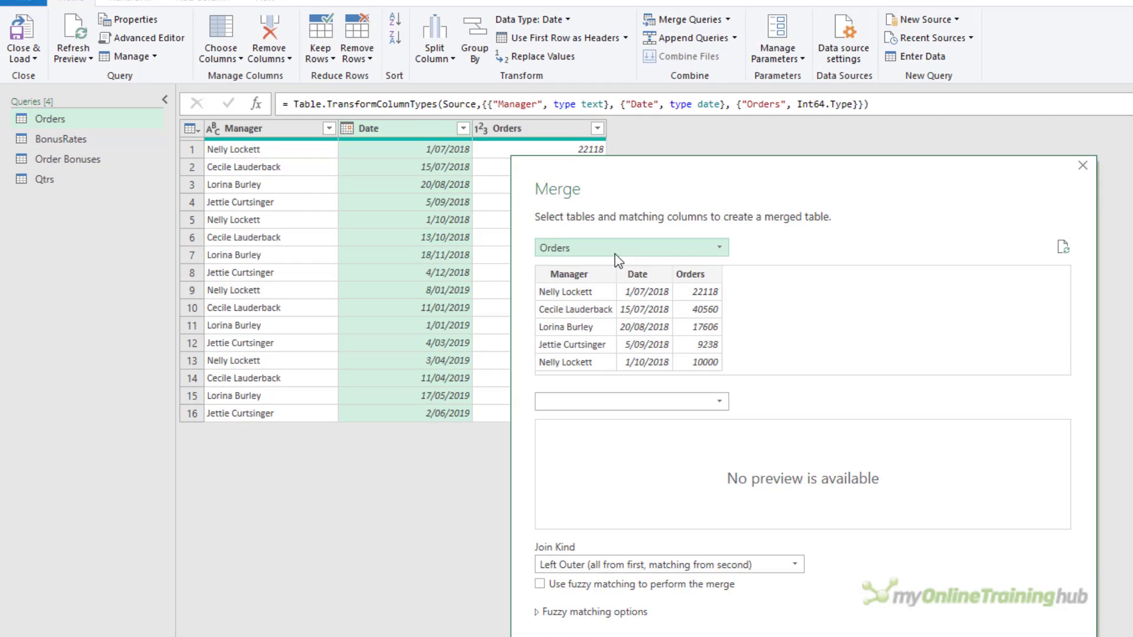
click(630, 401)
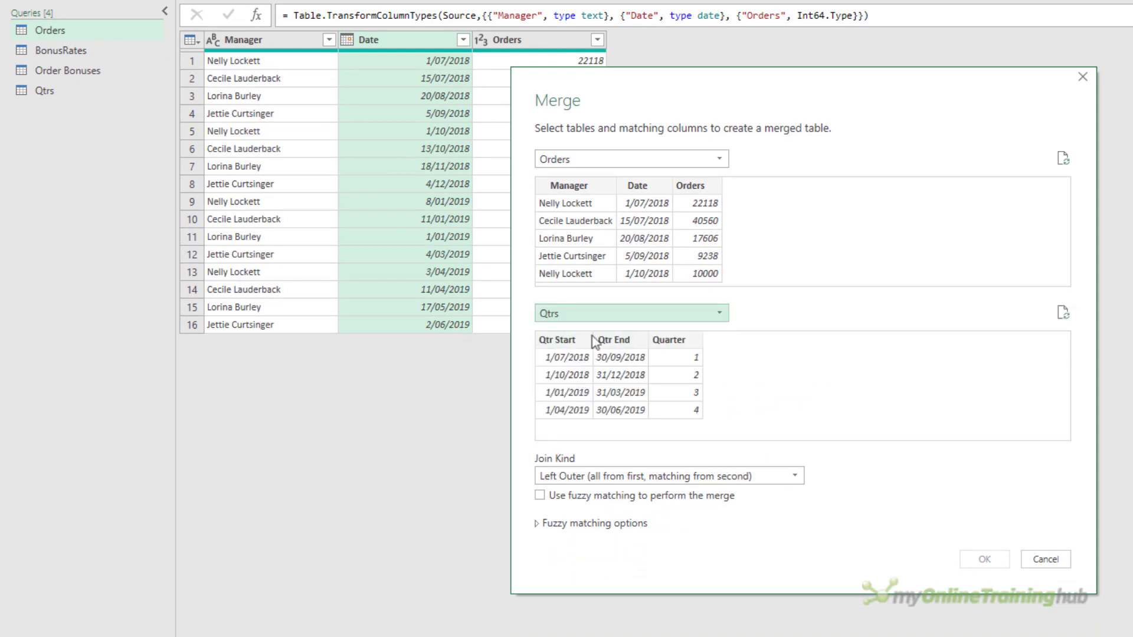
click(635, 184)
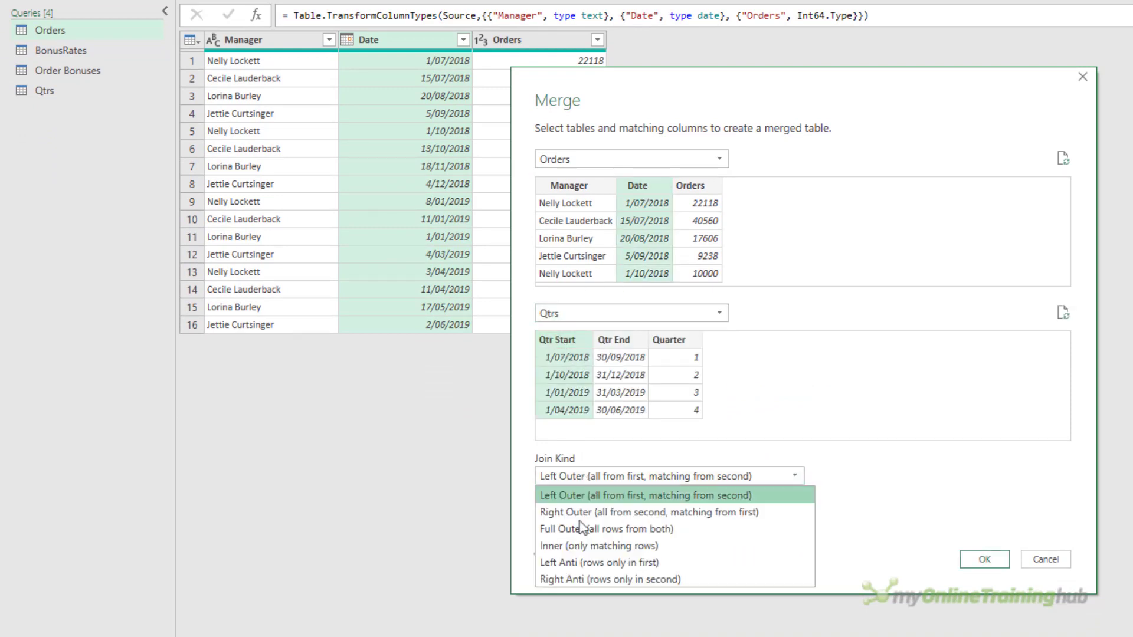
click(606, 528)
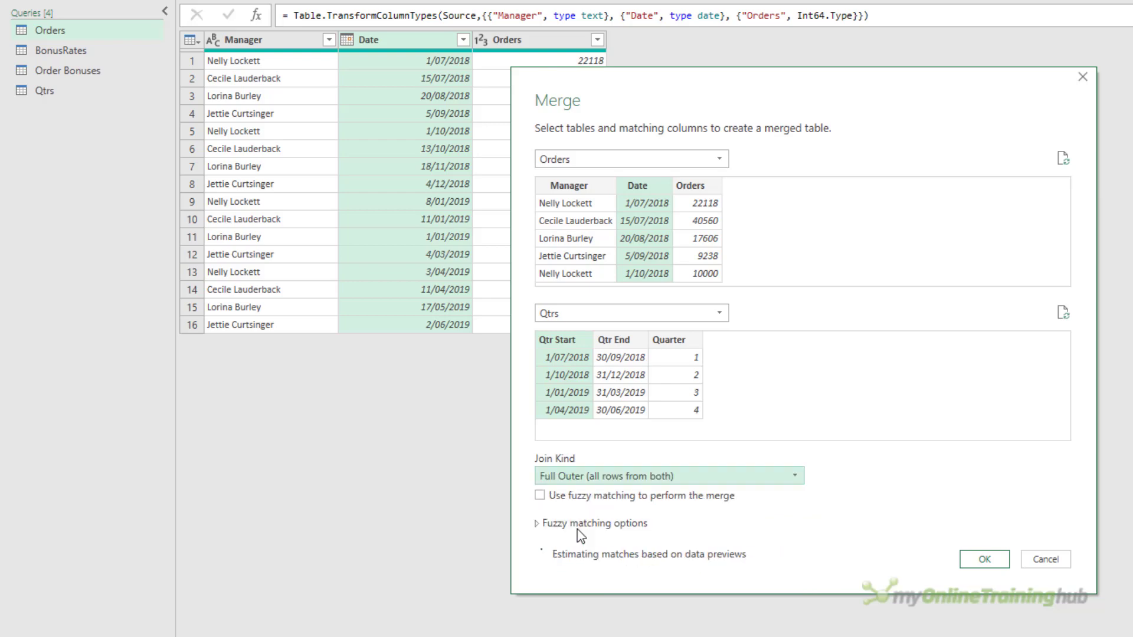
click(983, 559)
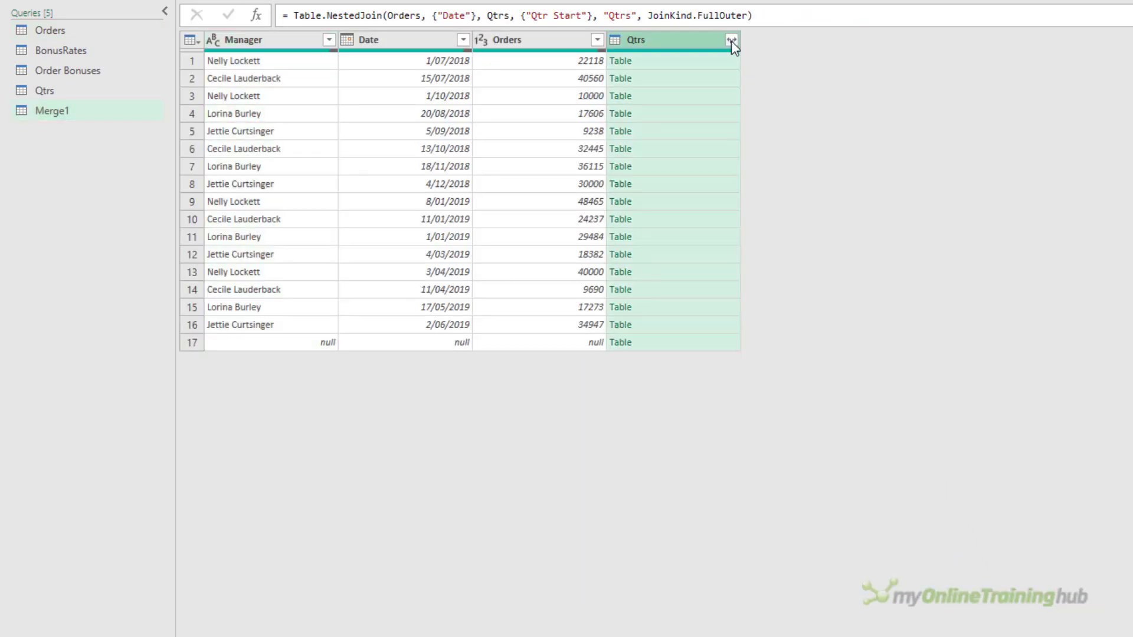
Expand the Qtrs column keeping only Qtr Start and Quarter, without prefixes
click(732, 40)
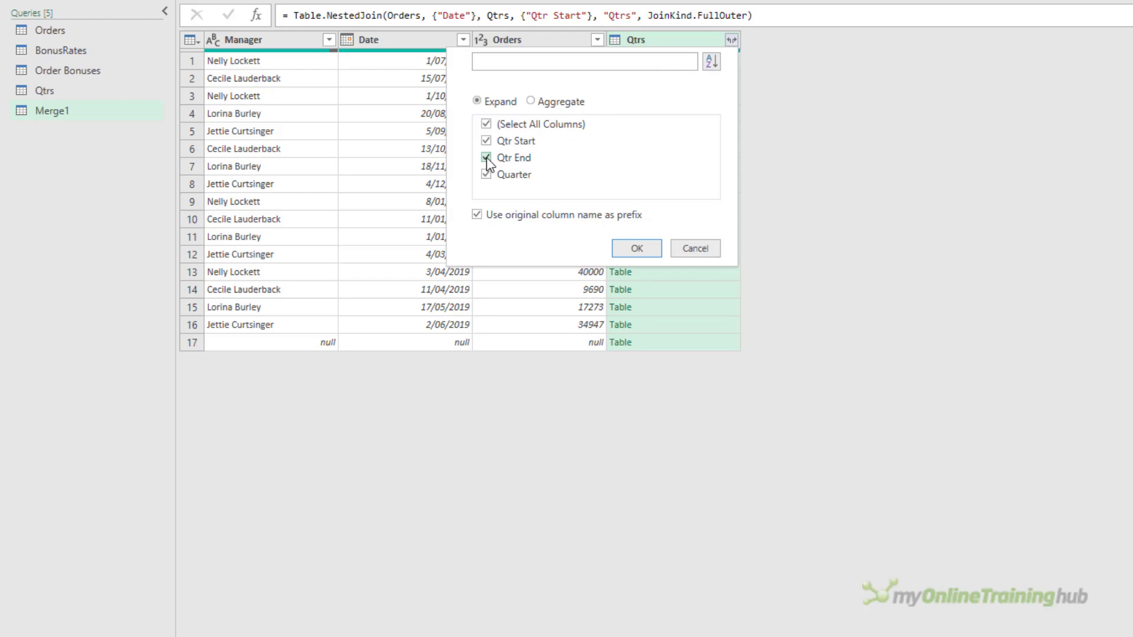
click(486, 158)
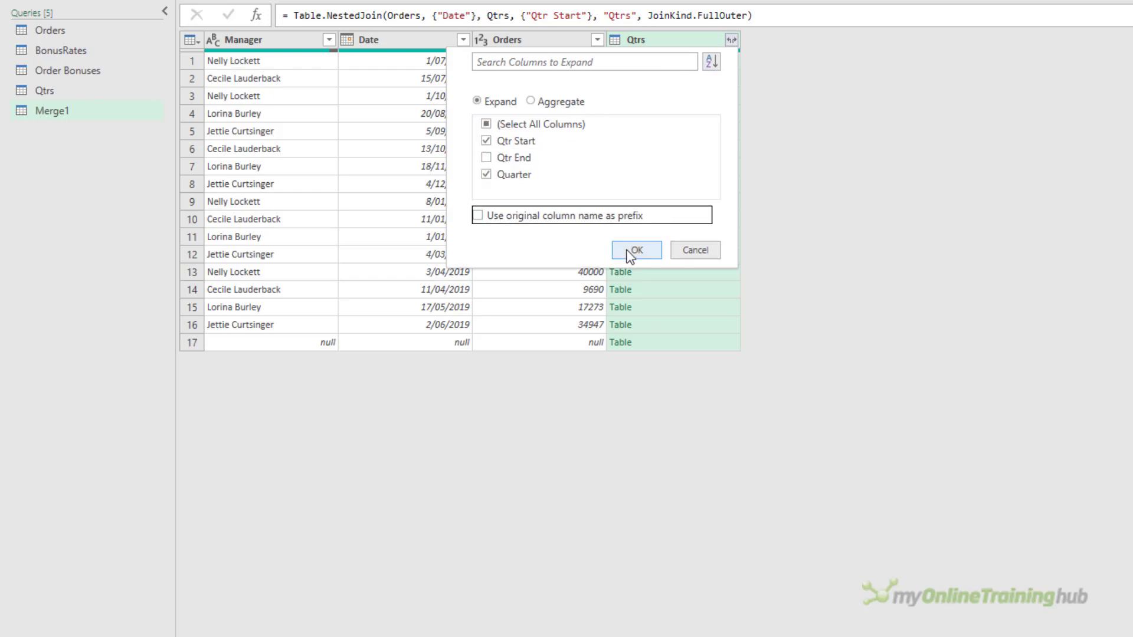
click(635, 249)
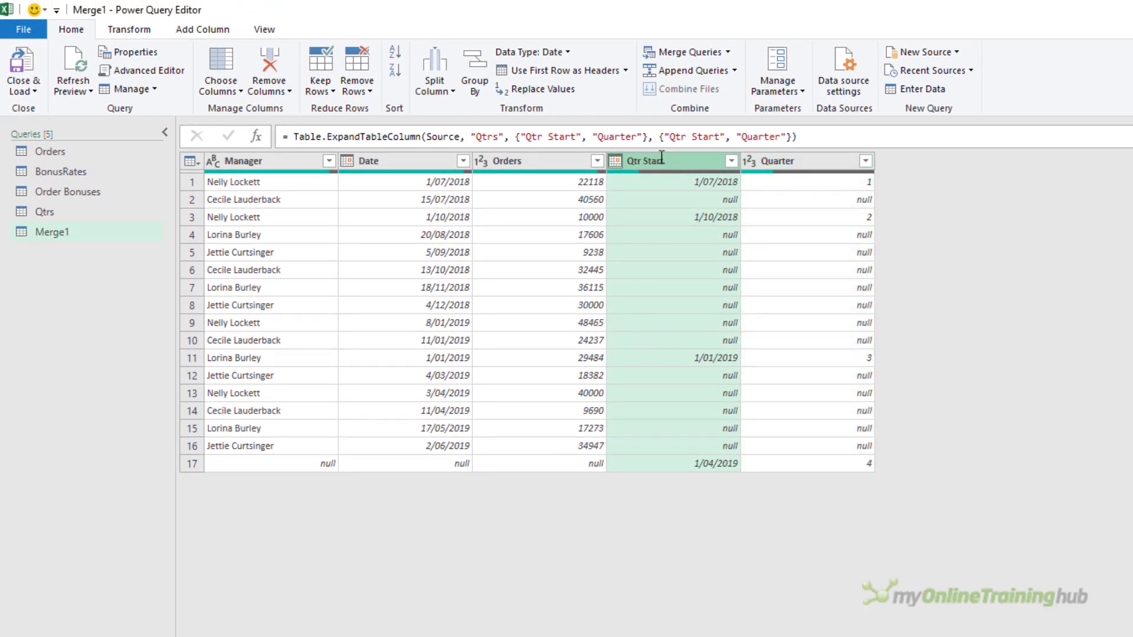
Add conditional column QtrStartDate (Qtr Start when Date is null, else Date), sorted ascending
click(202, 29)
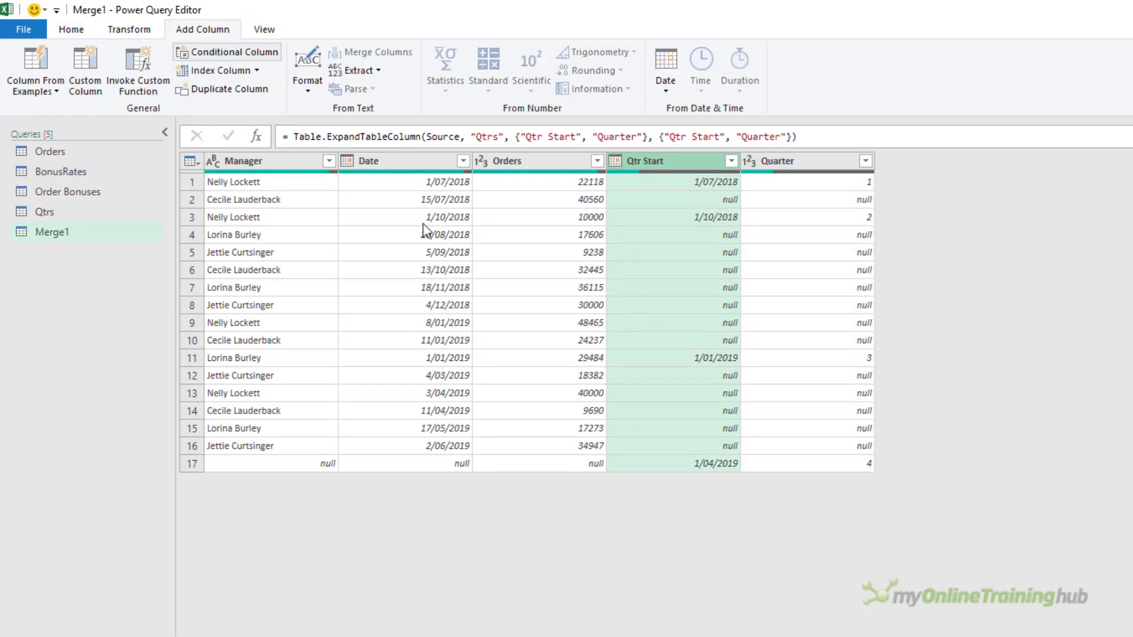
click(231, 51)
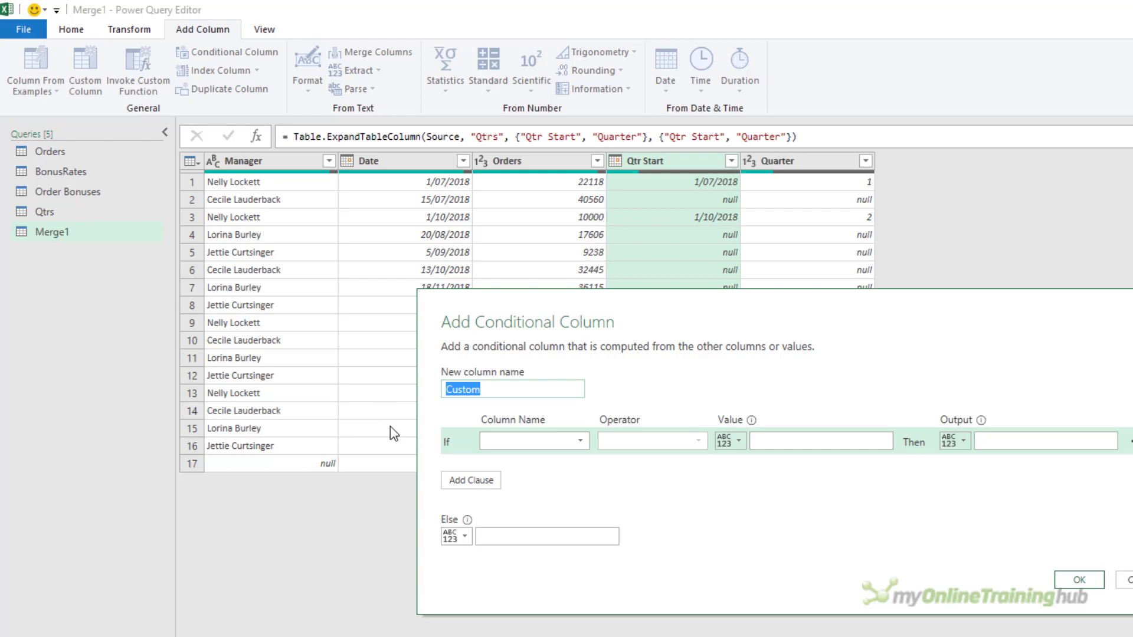
text(QtrStartDate)
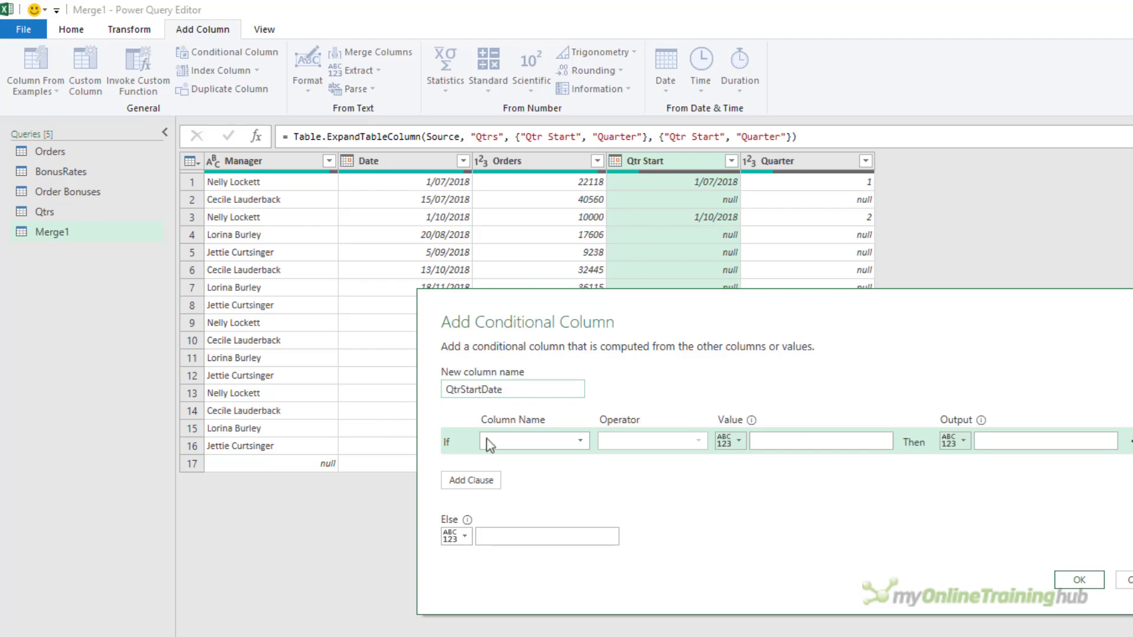
click(534, 440)
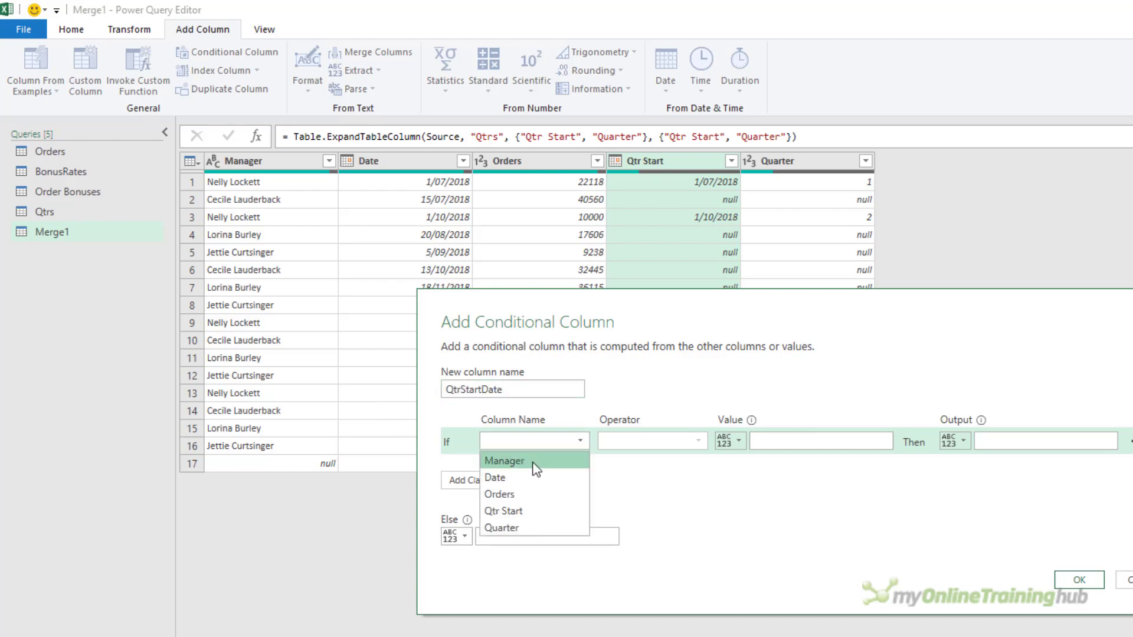
click(495, 477)
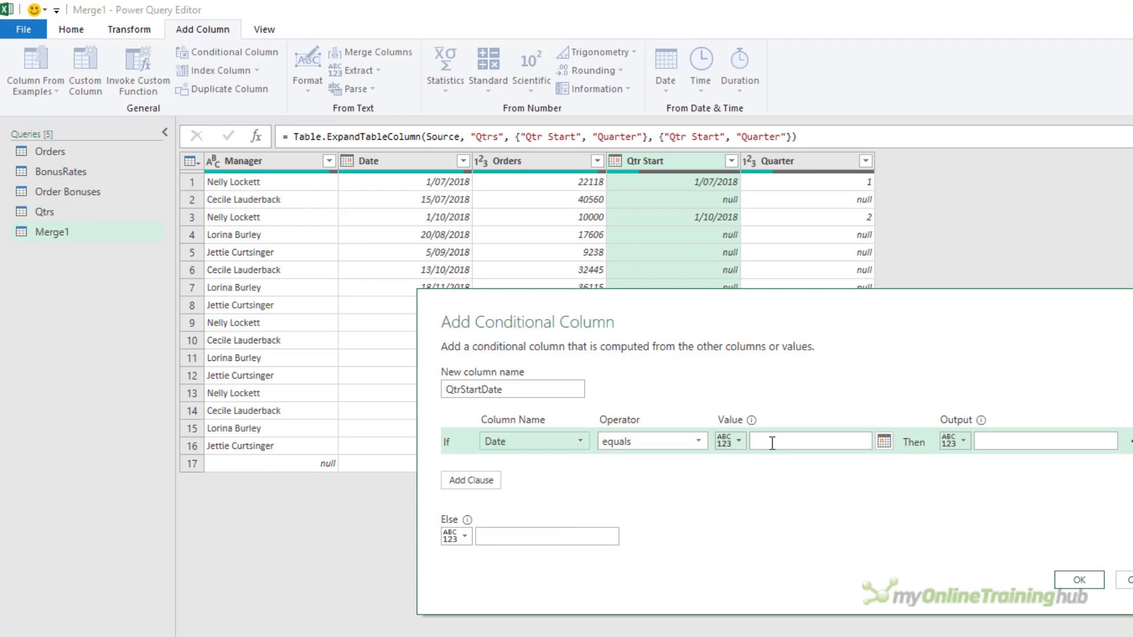
click(955, 441)
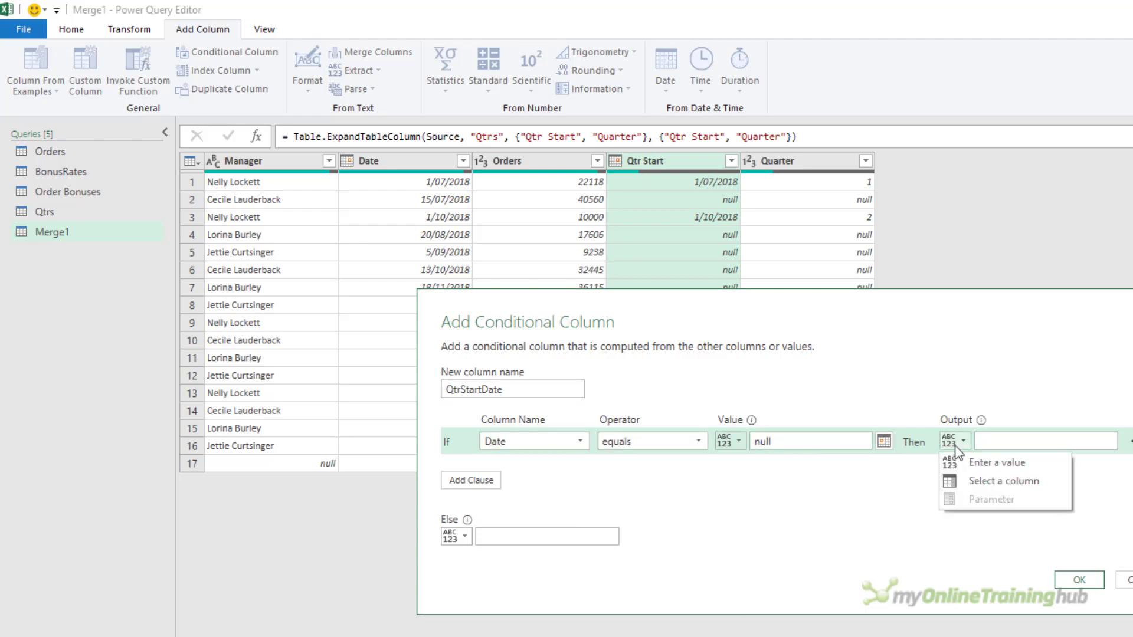
click(1003, 481)
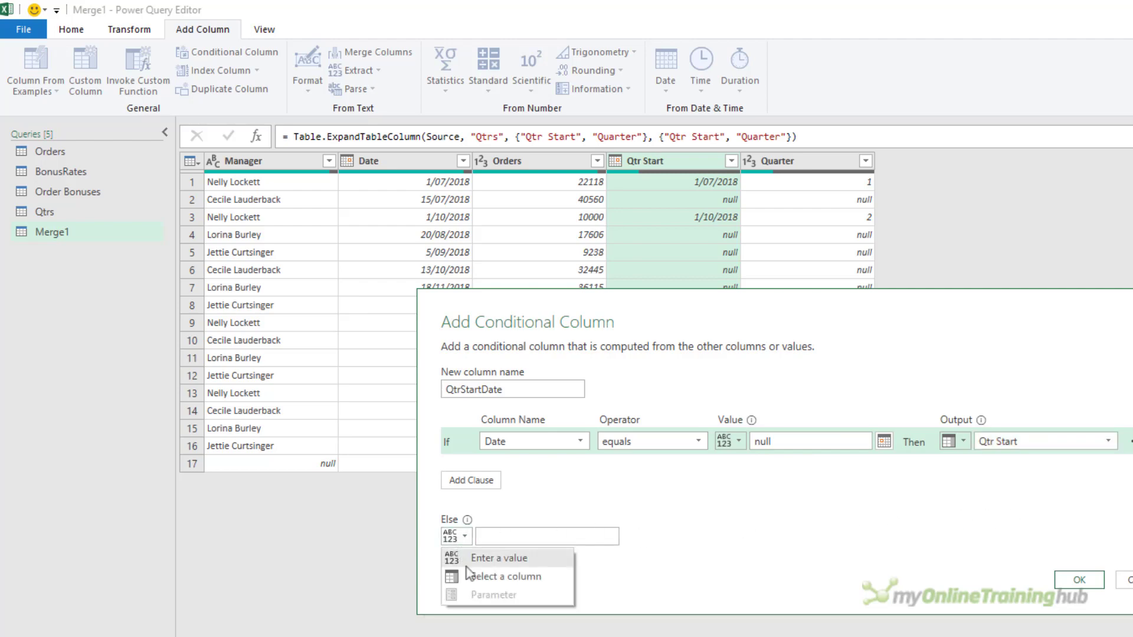
click(502, 576)
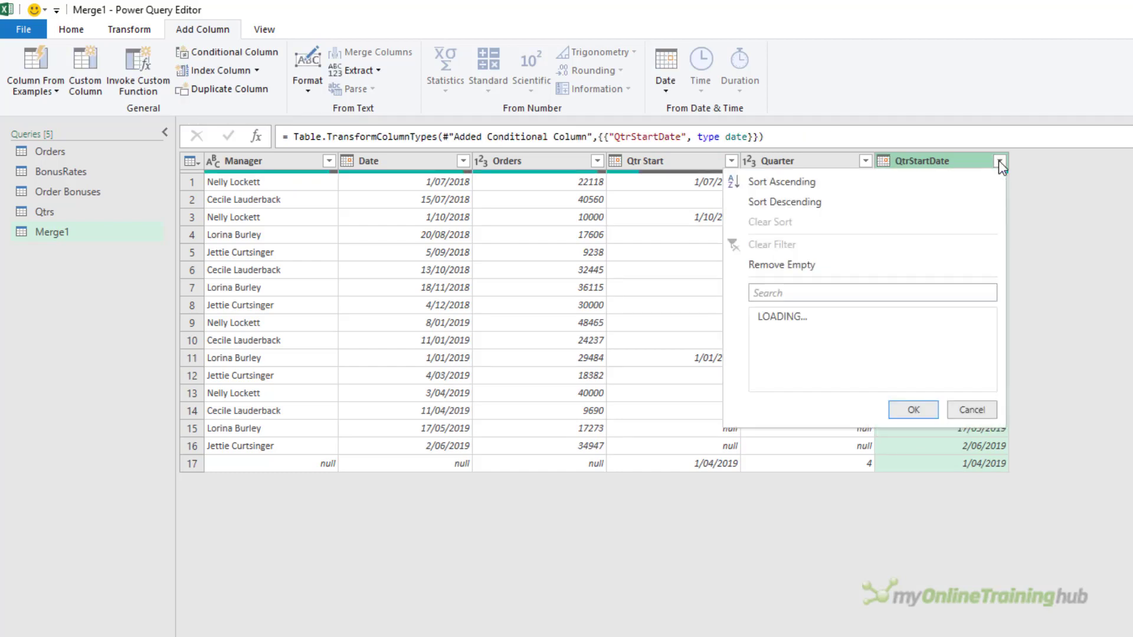
click(780, 181)
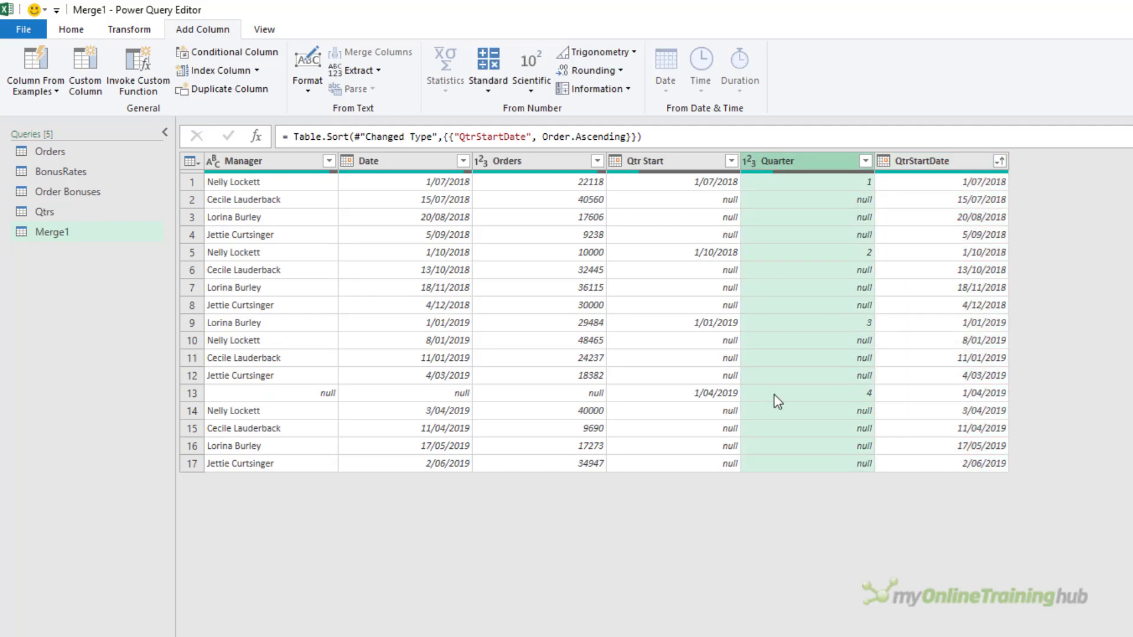
Fill Quarter down, filter out the null-Manager row, and drop Qtr Start and QtrStartDate
click(129, 29)
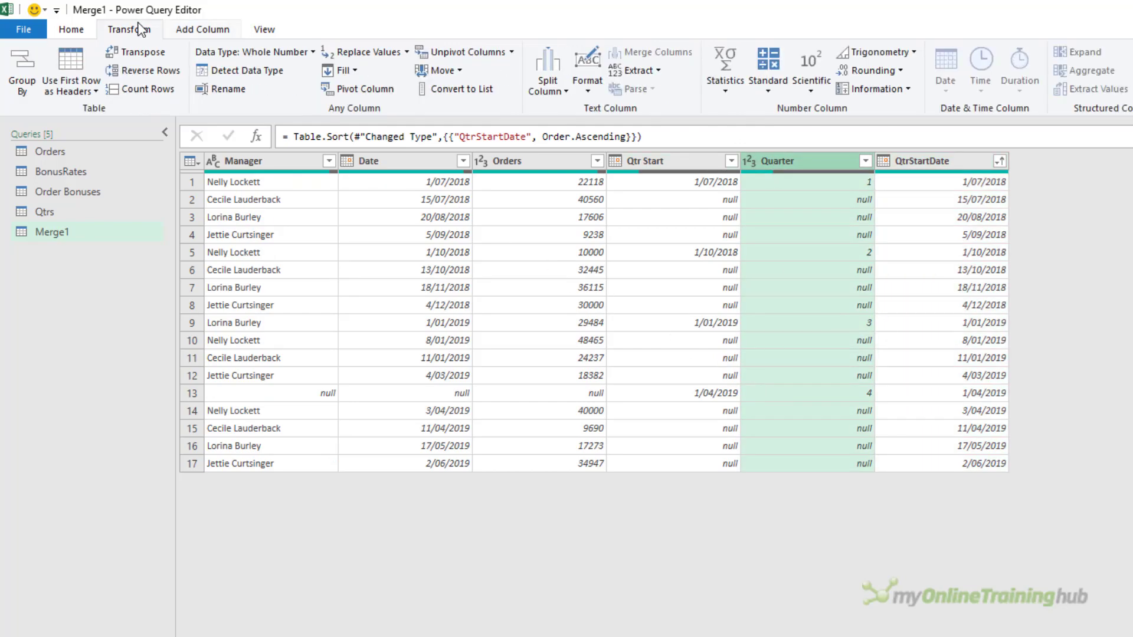
click(345, 70)
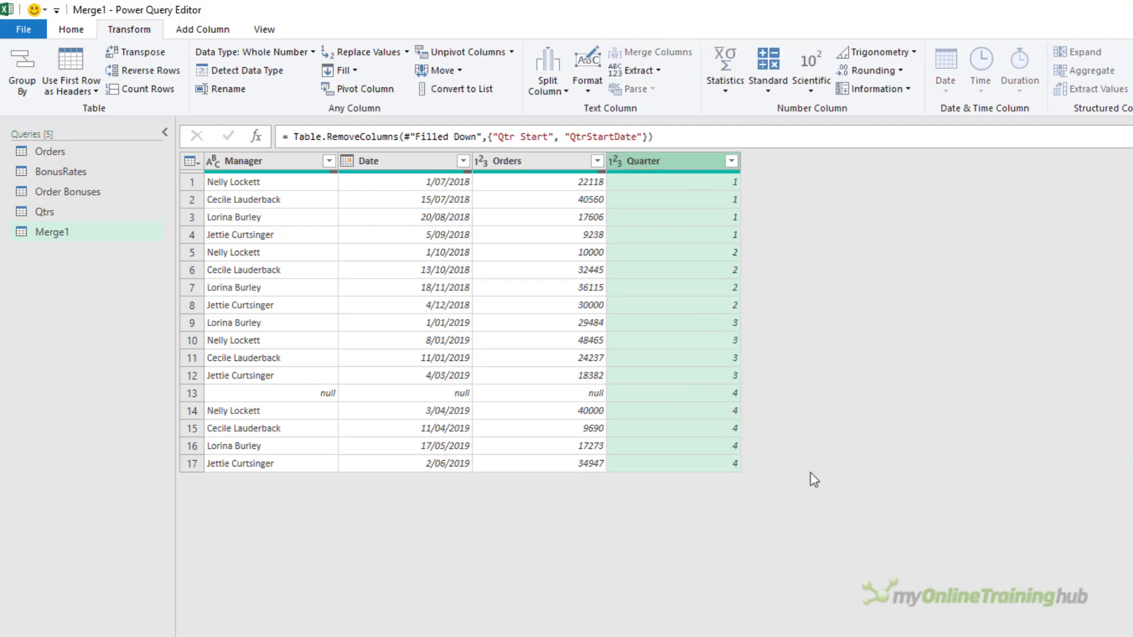
click(329, 161)
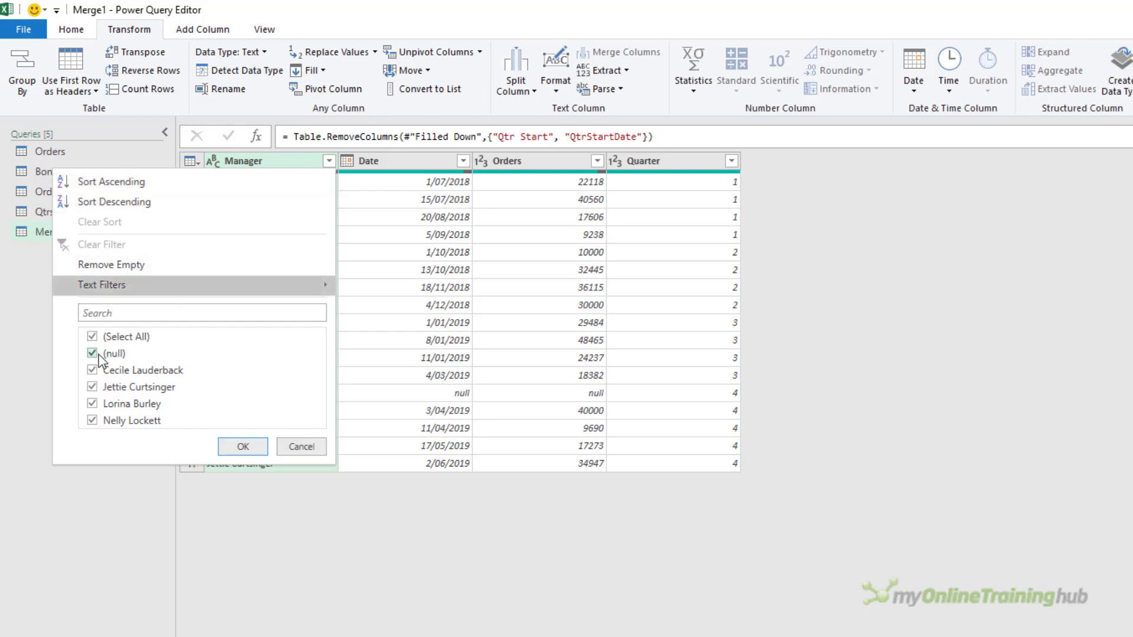
click(242, 447)
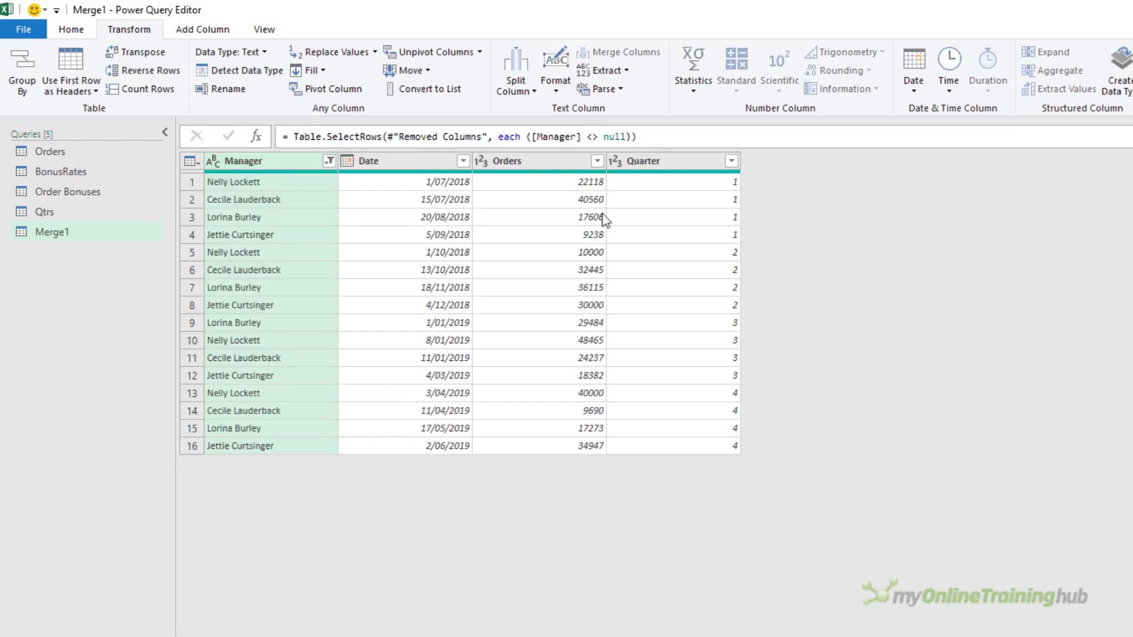
click(646, 160)
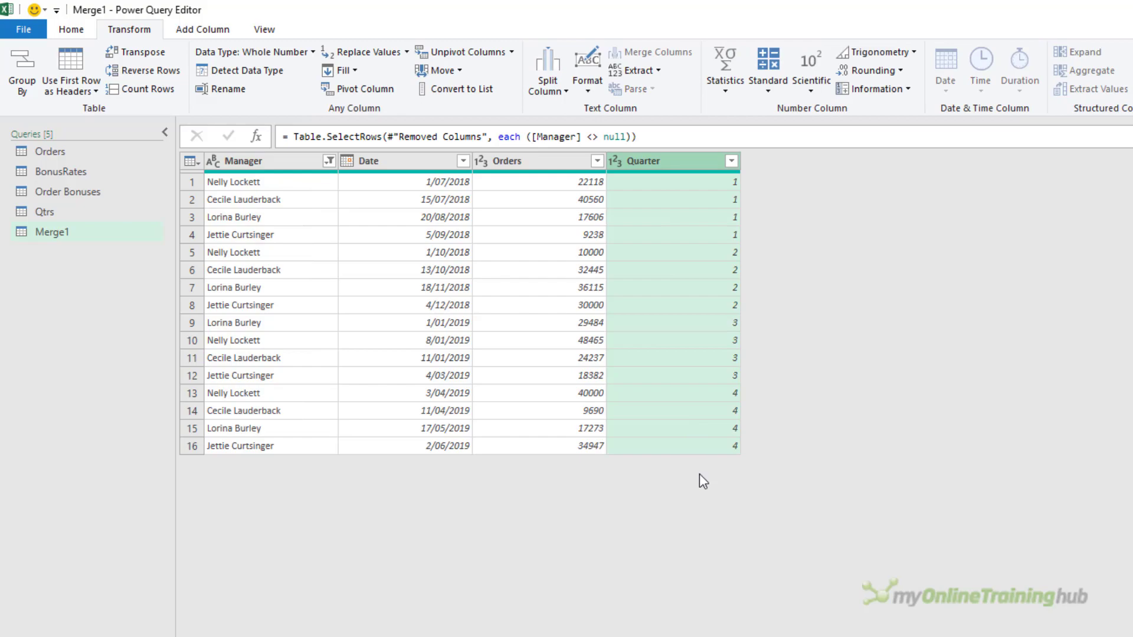